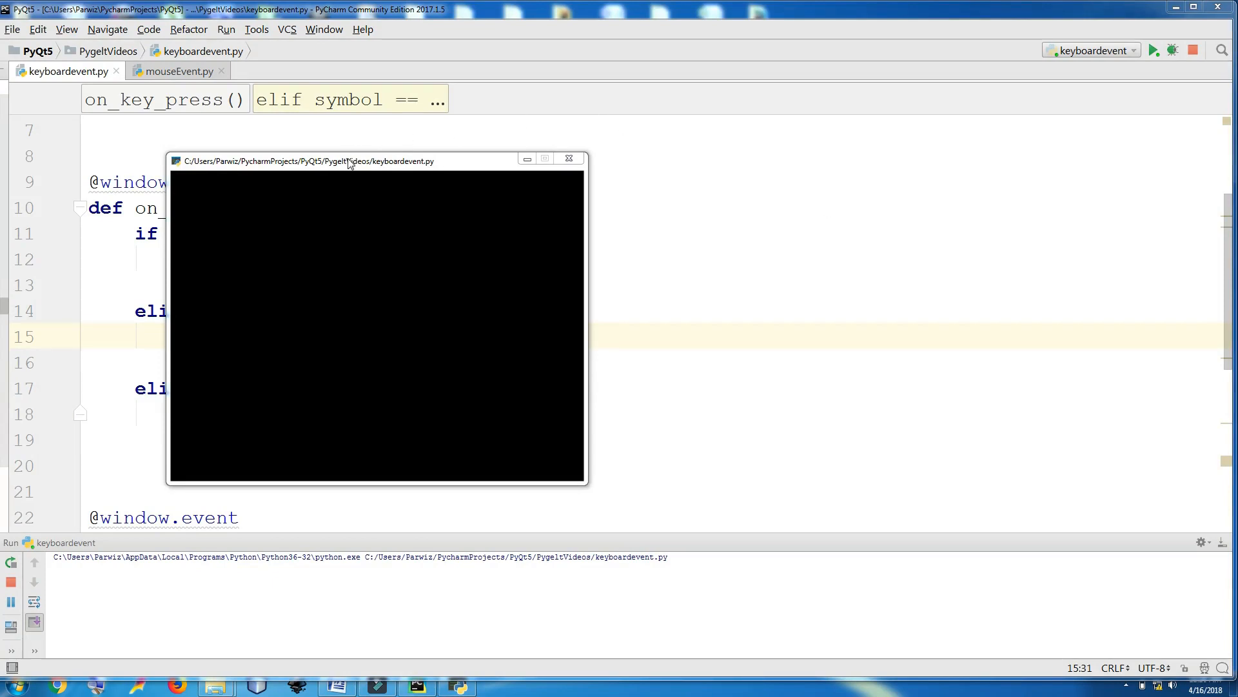
# Step: Send B, B, B and A key presses to the running pyglet window, then close it to end the script
pyautogui.moveTo(351, 160); pyautogui.dragTo(498, 163)
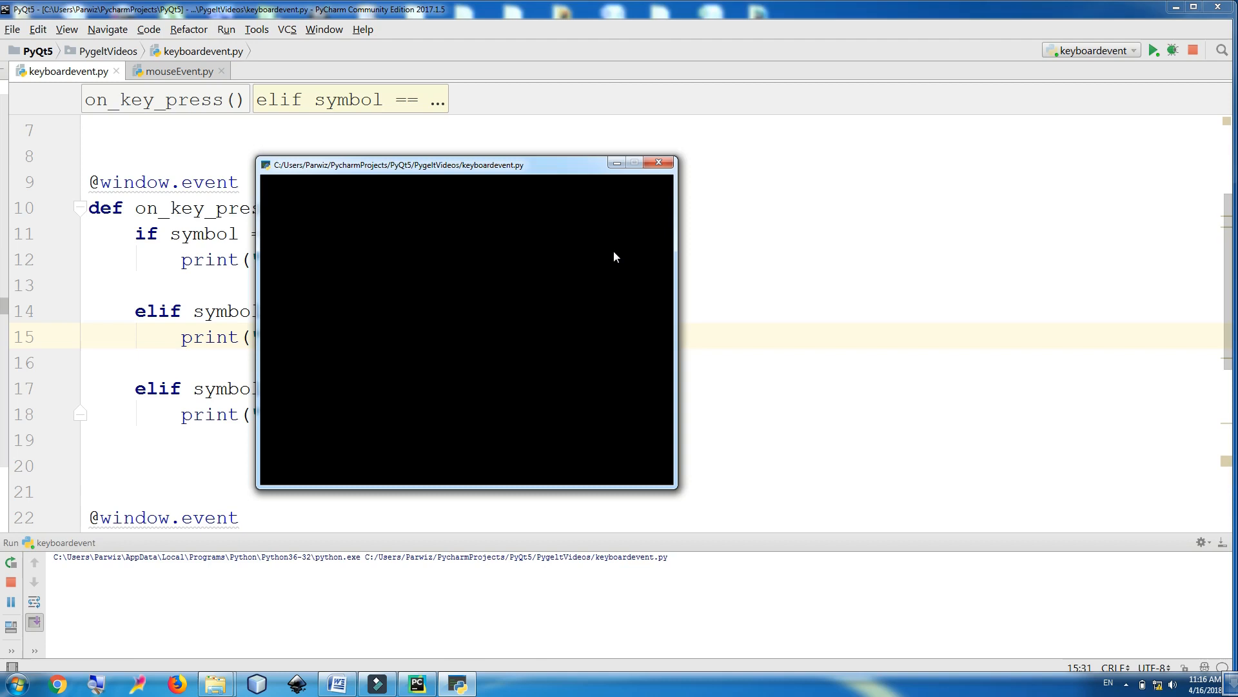
pyautogui.moveTo(564, 344)
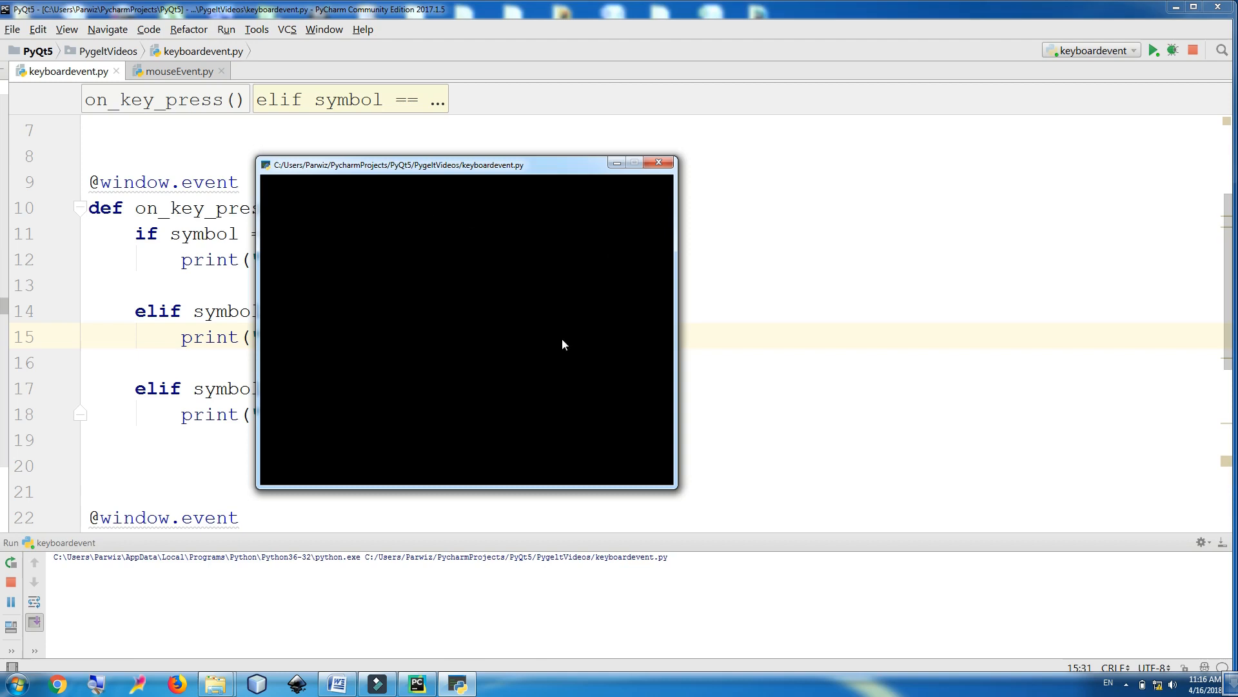
pyautogui.press('b')
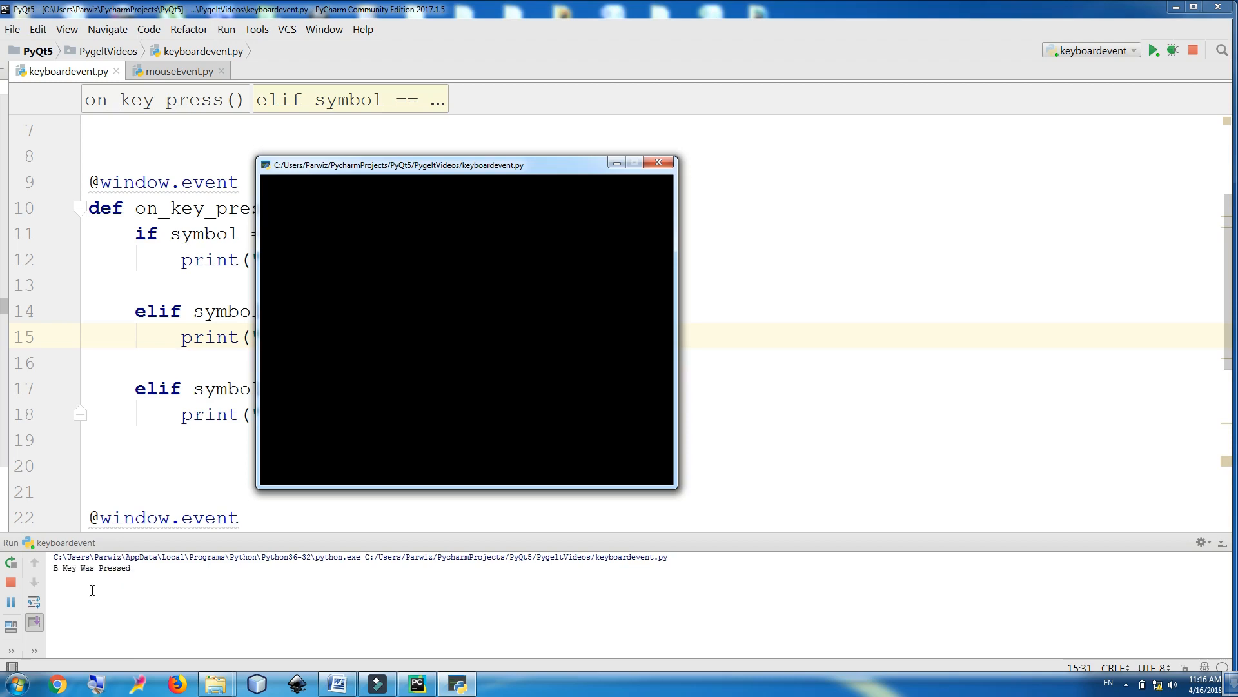
pyautogui.press('b')
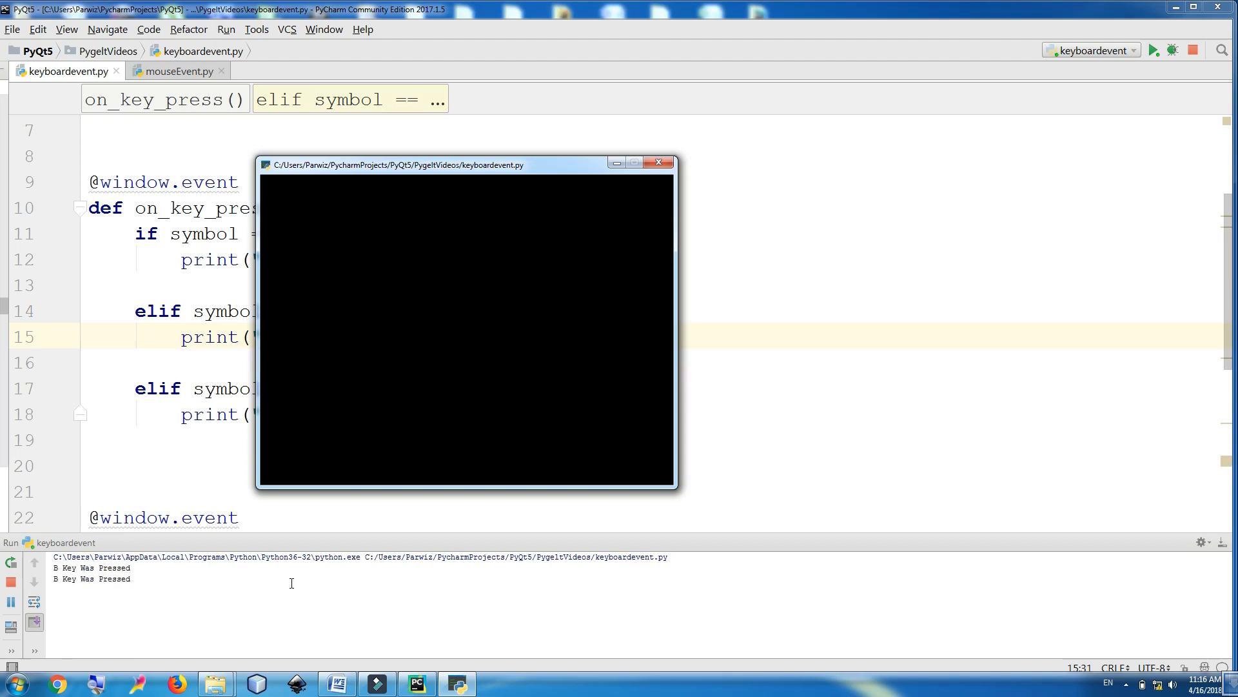
pyautogui.press('b')
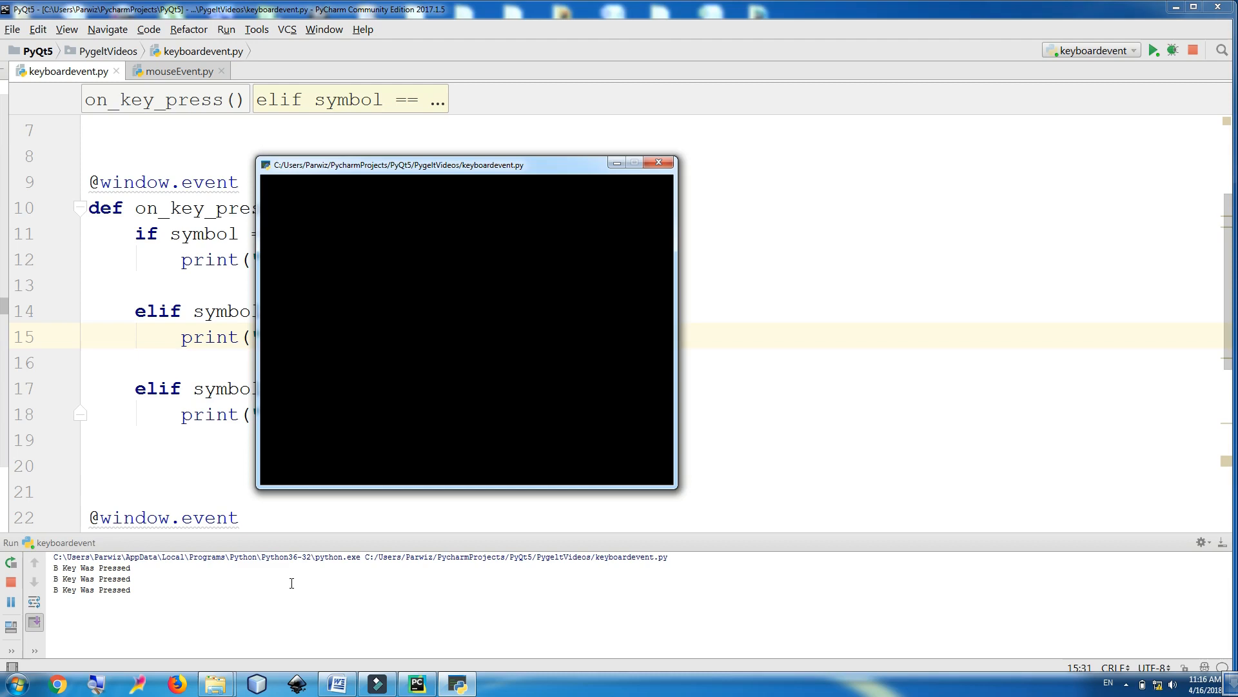
pyautogui.press('a')
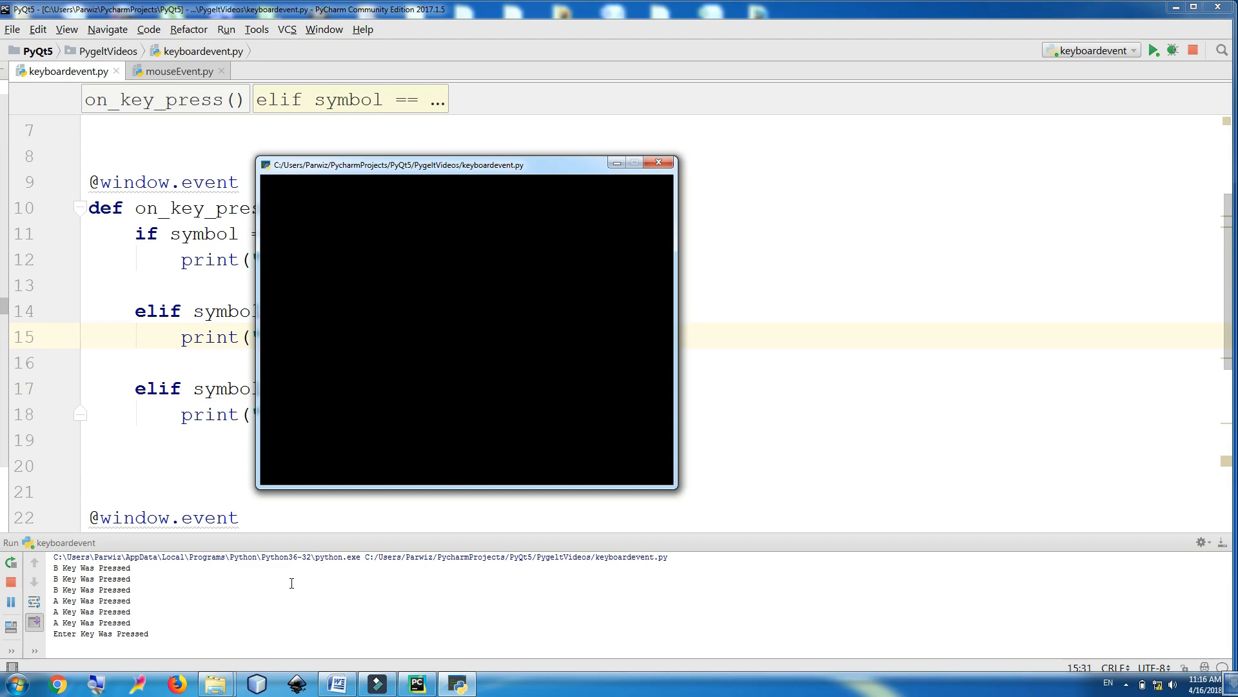
pyautogui.moveTo(553, 313)
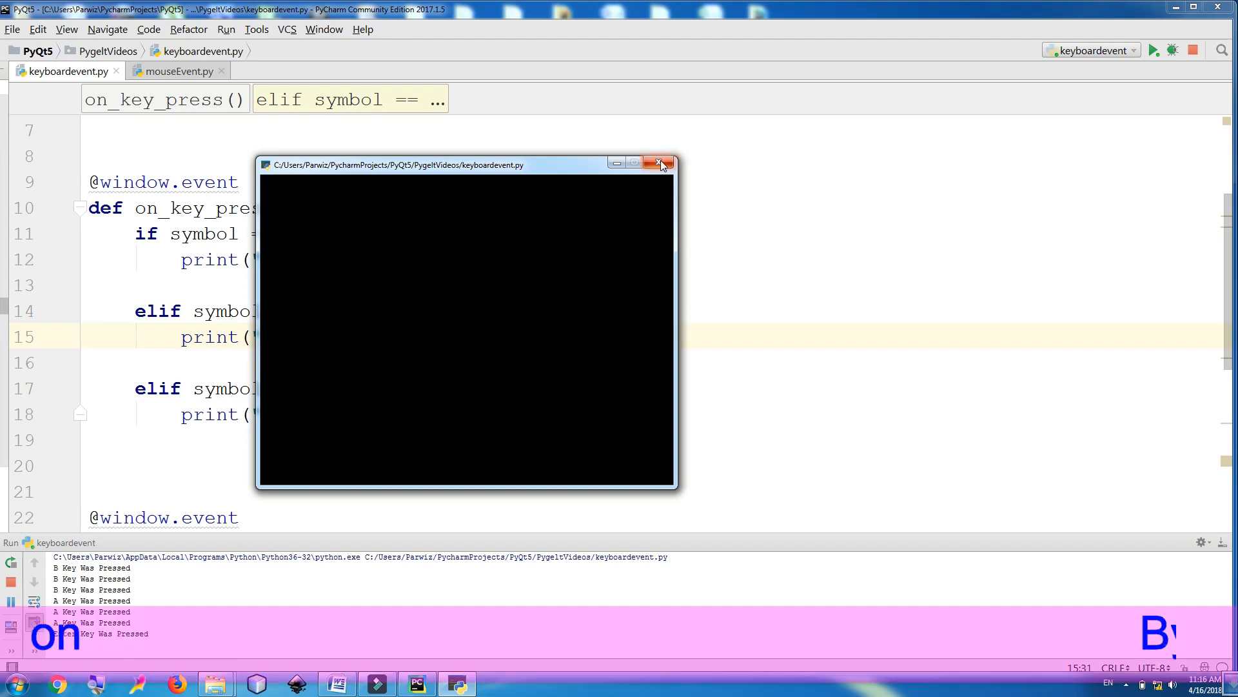
pyautogui.moveTo(661, 164)
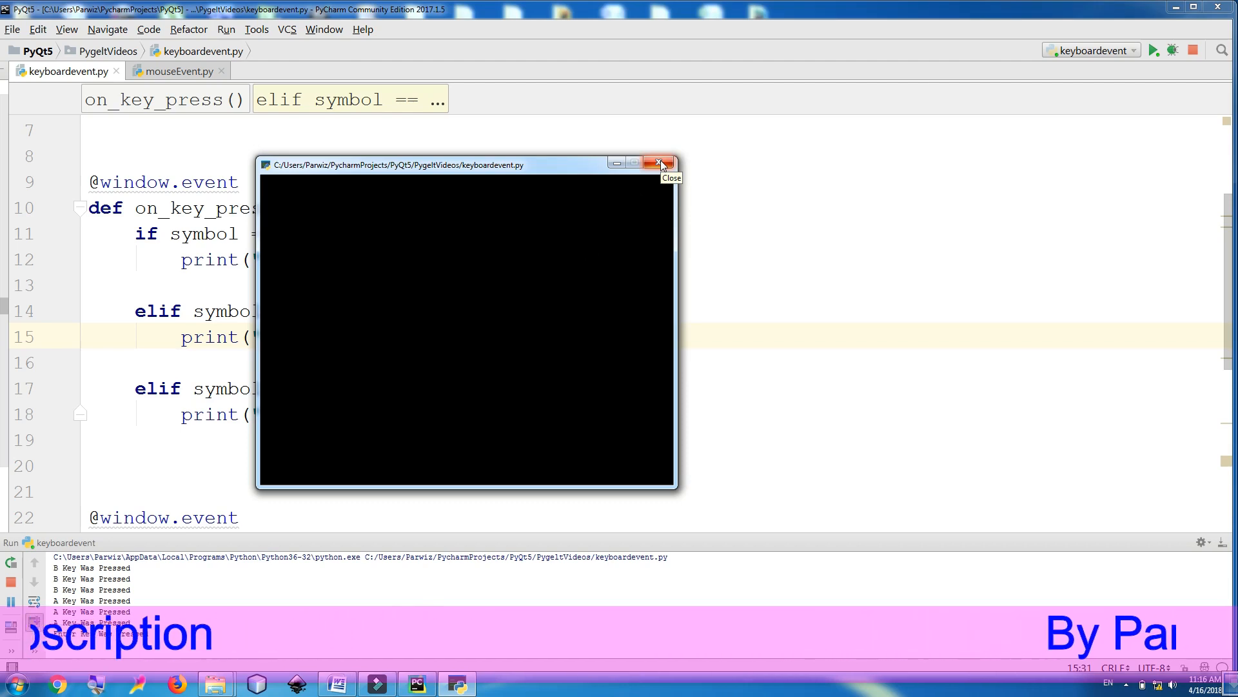
pyautogui.click(660, 163)
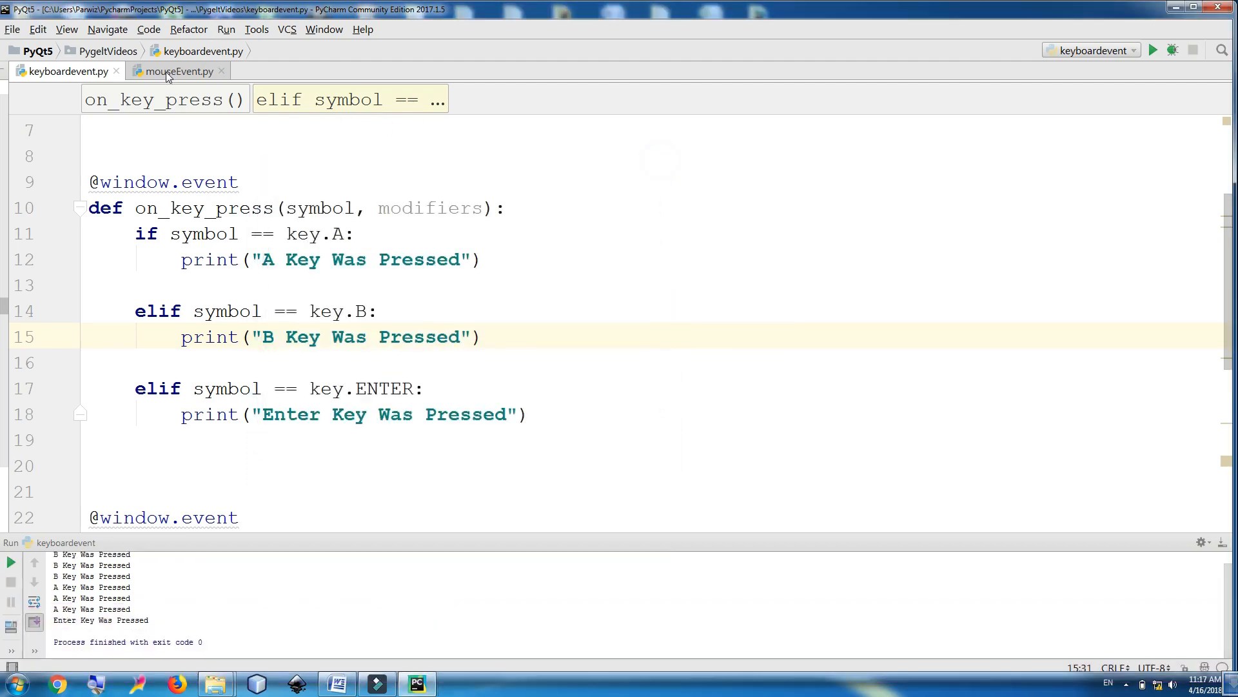
# Step: In mouseEvent.py add 'import pyglet' and 'from pyglet.window import mouse'
pyautogui.click(178, 71)
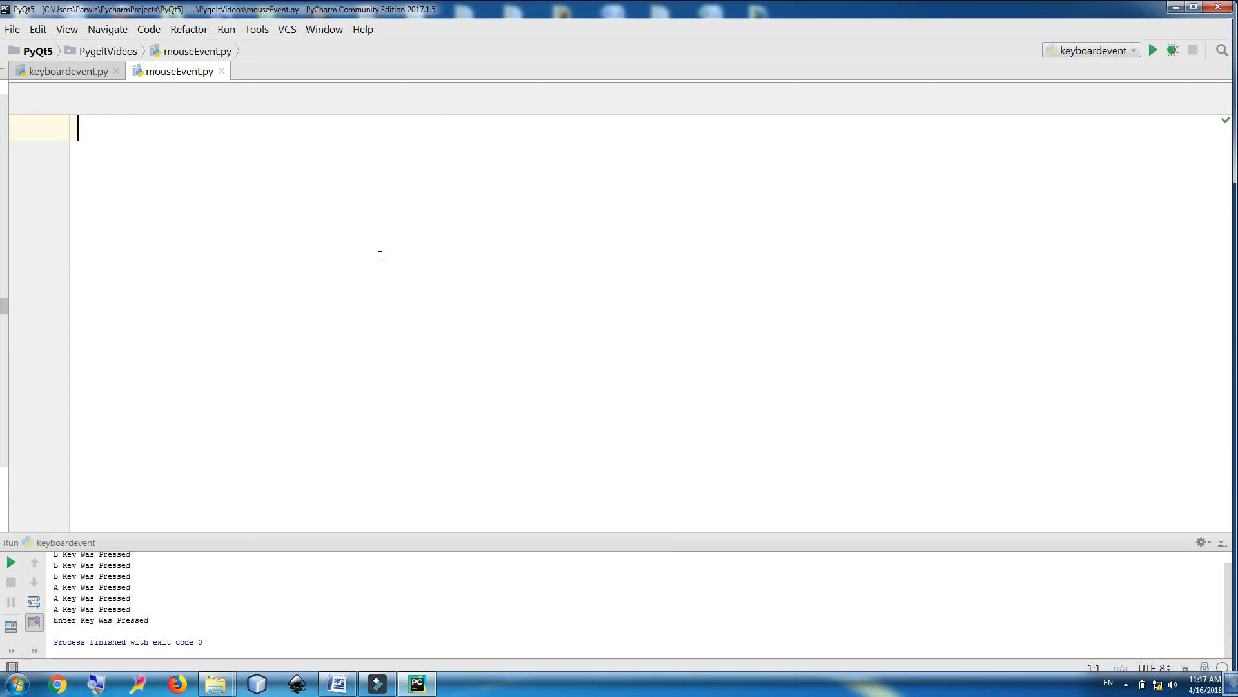
pyautogui.write('im')
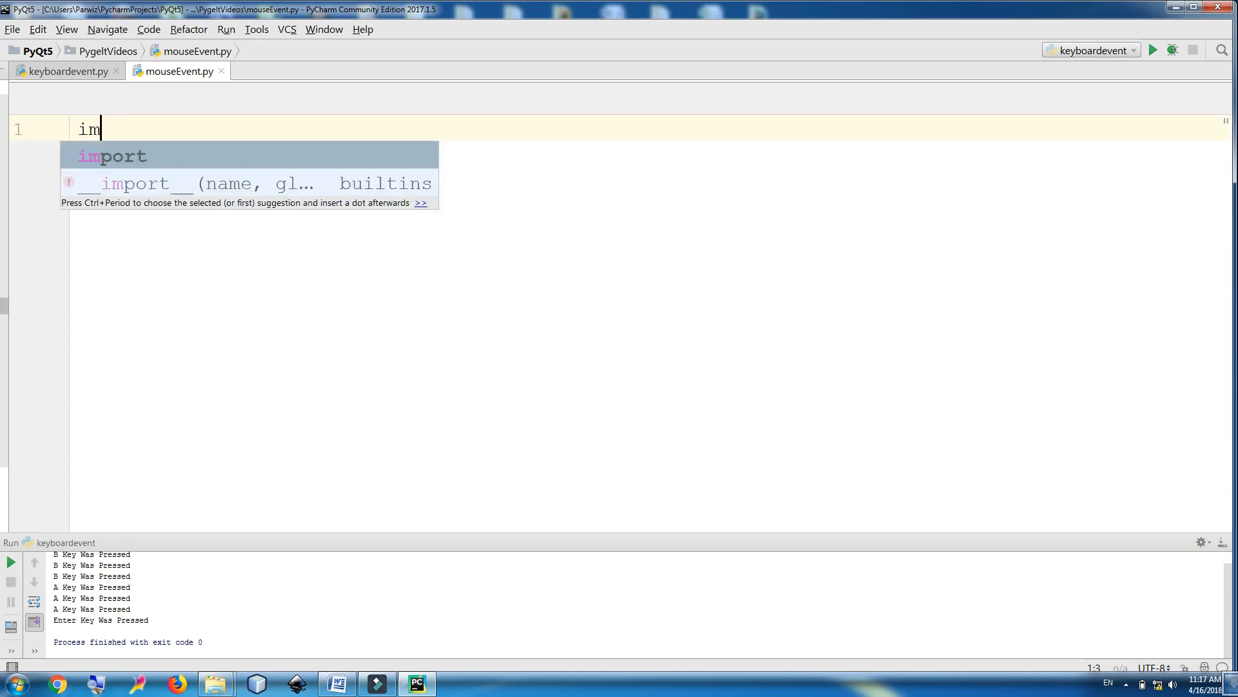
pyautogui.write('port pyglet')
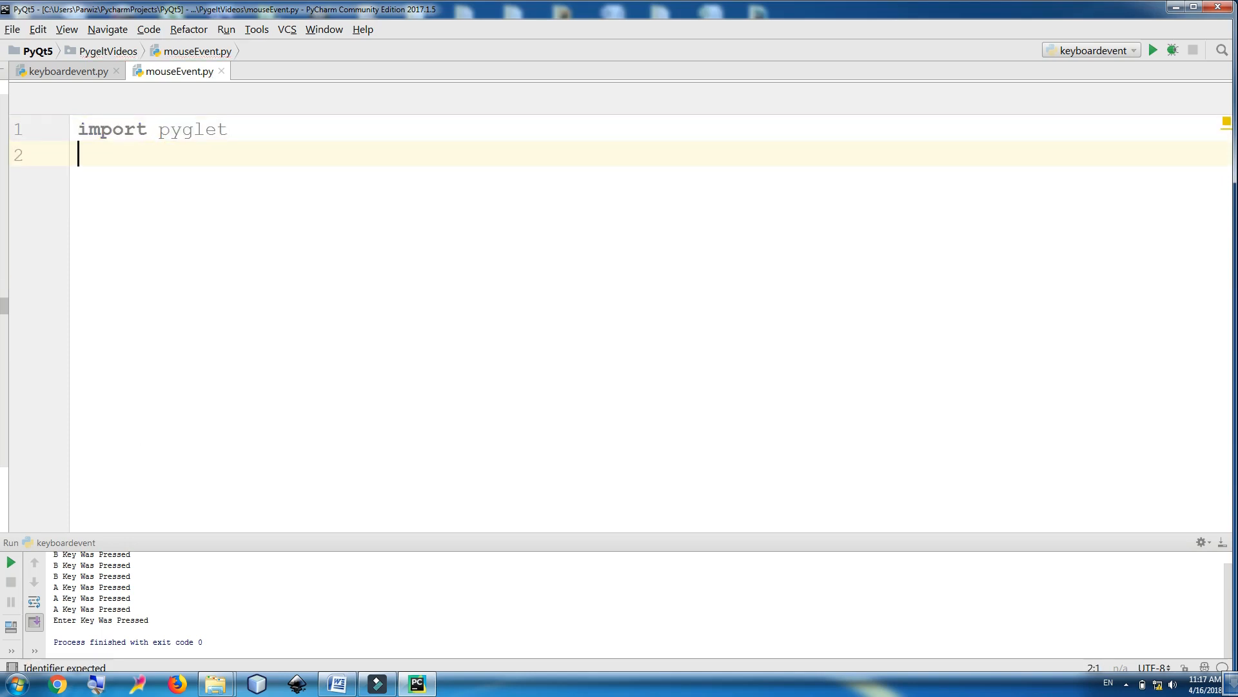
pyautogui.write('from')
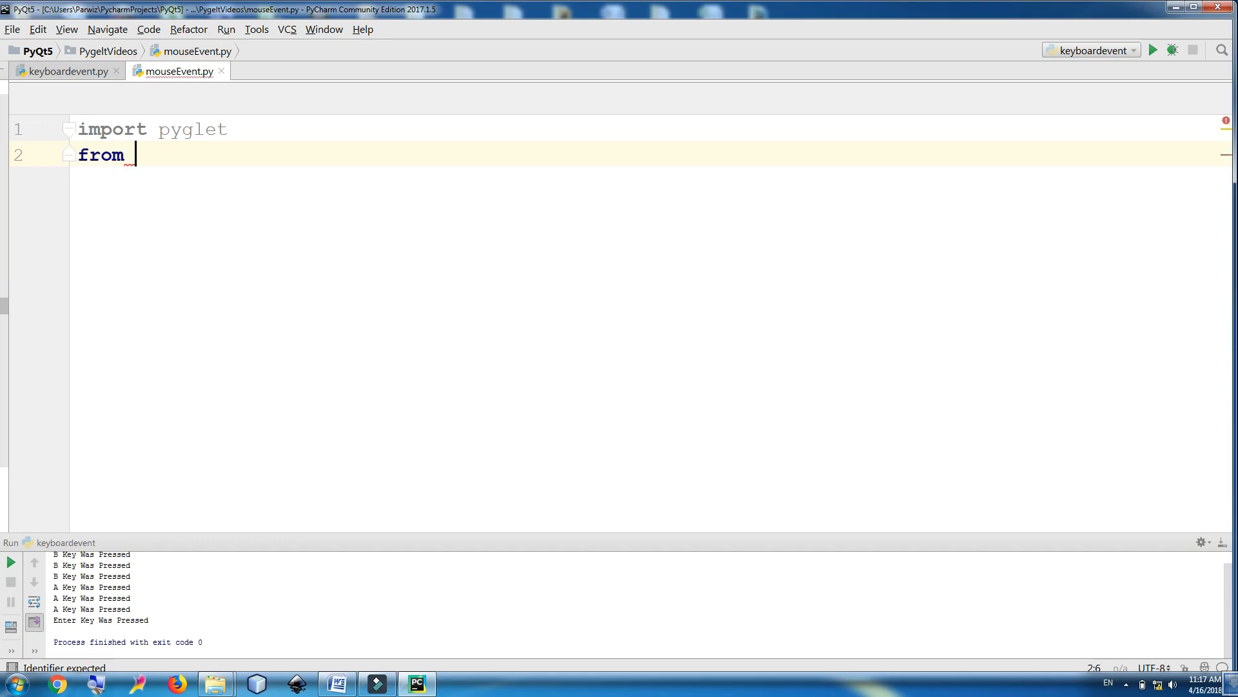
pyautogui.write('pyglet.window')
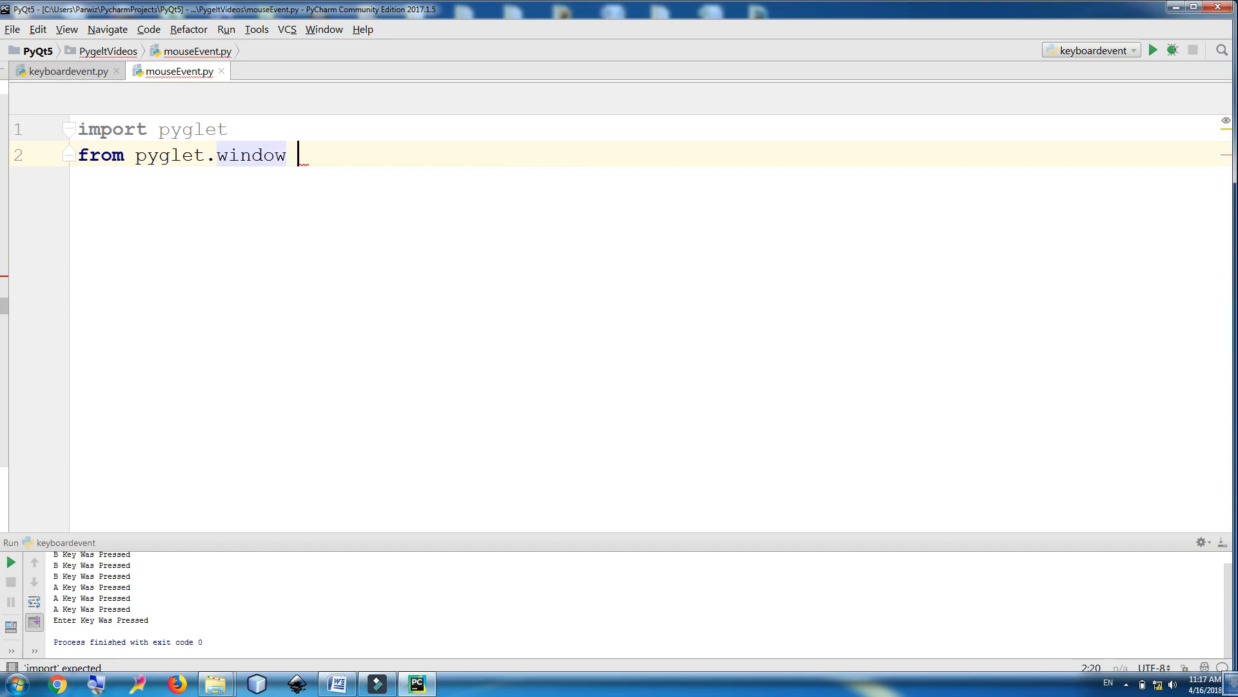
pyautogui.write('import mouse')
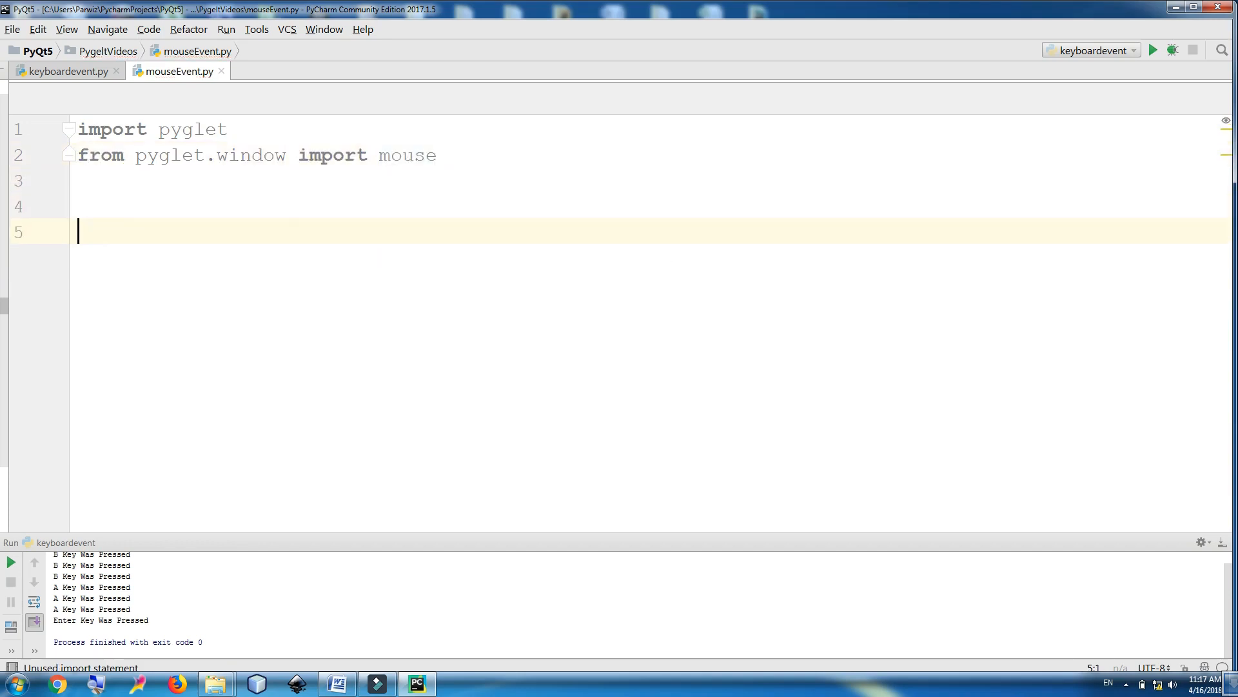
# Step: Create the window with 'window = pyglet.window.Window()' using autocomplete
pyautogui.write('window =')
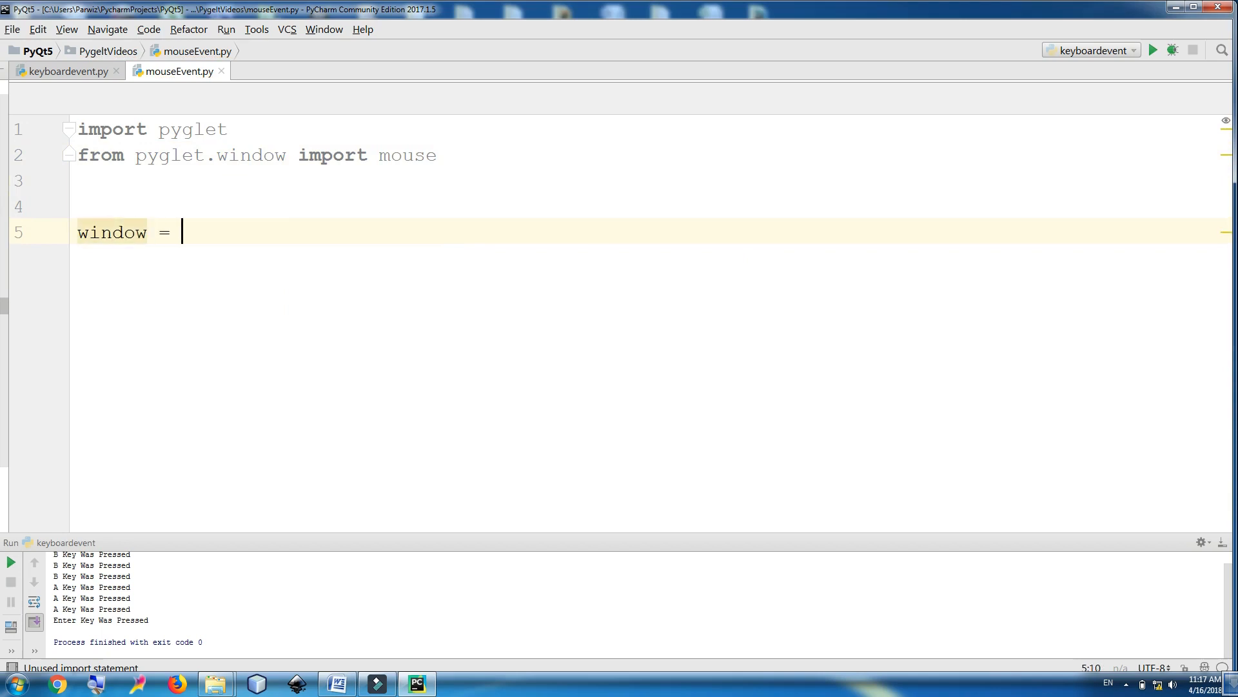
pyautogui.write('py')
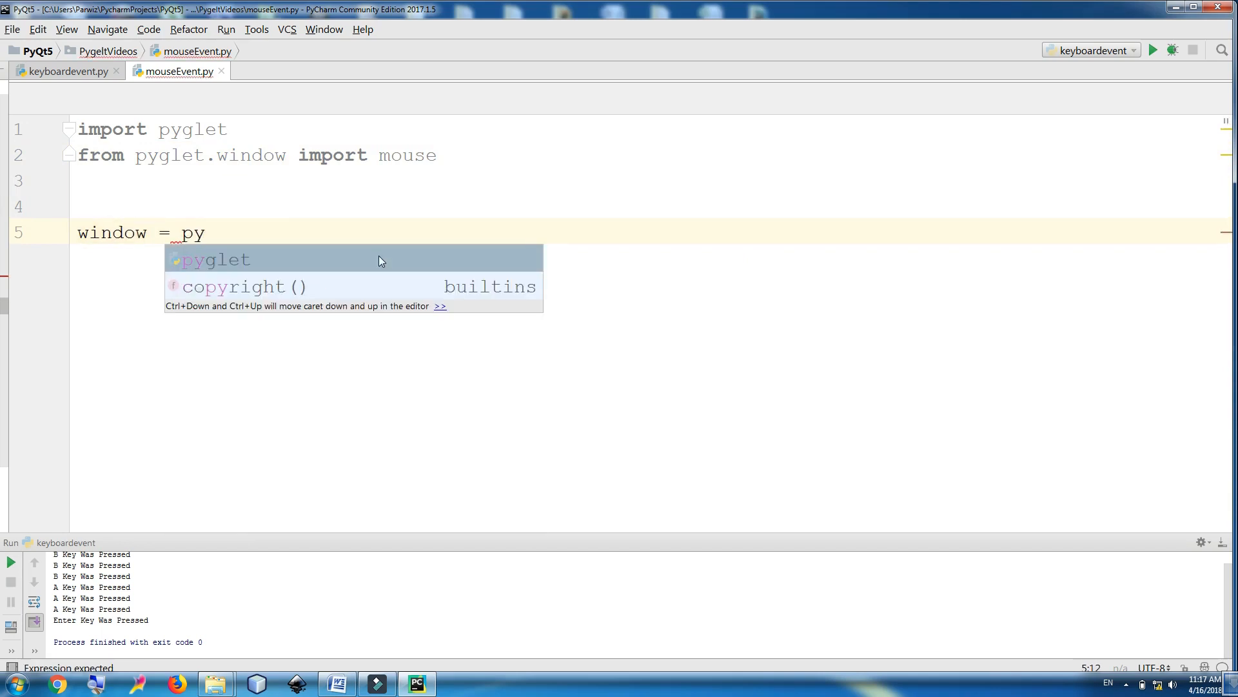
pyautogui.write('glet.wi')
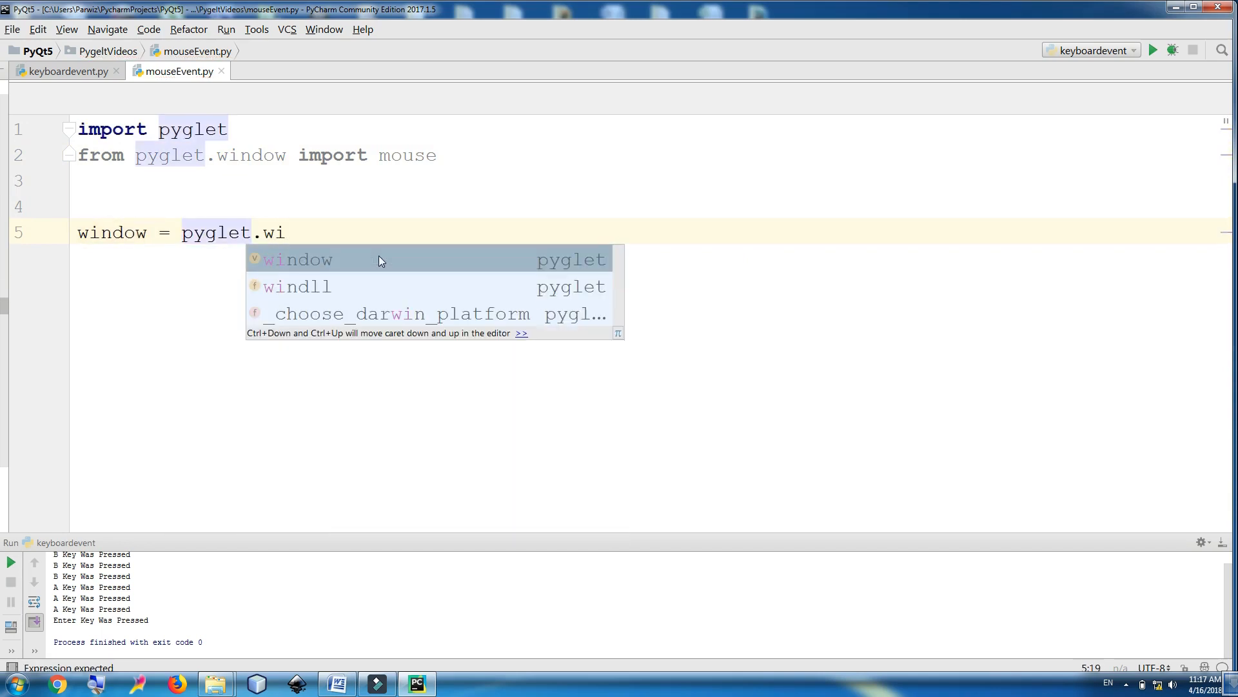
pyautogui.click(298, 259)
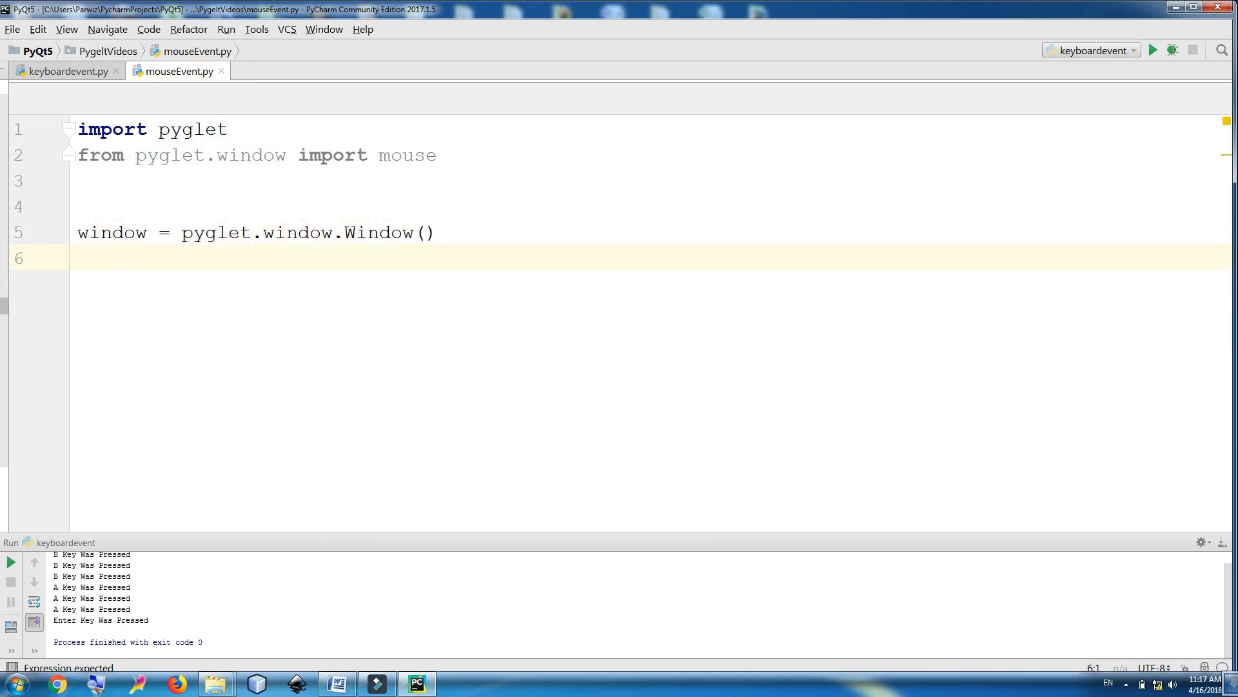
pyautogui.write('win')
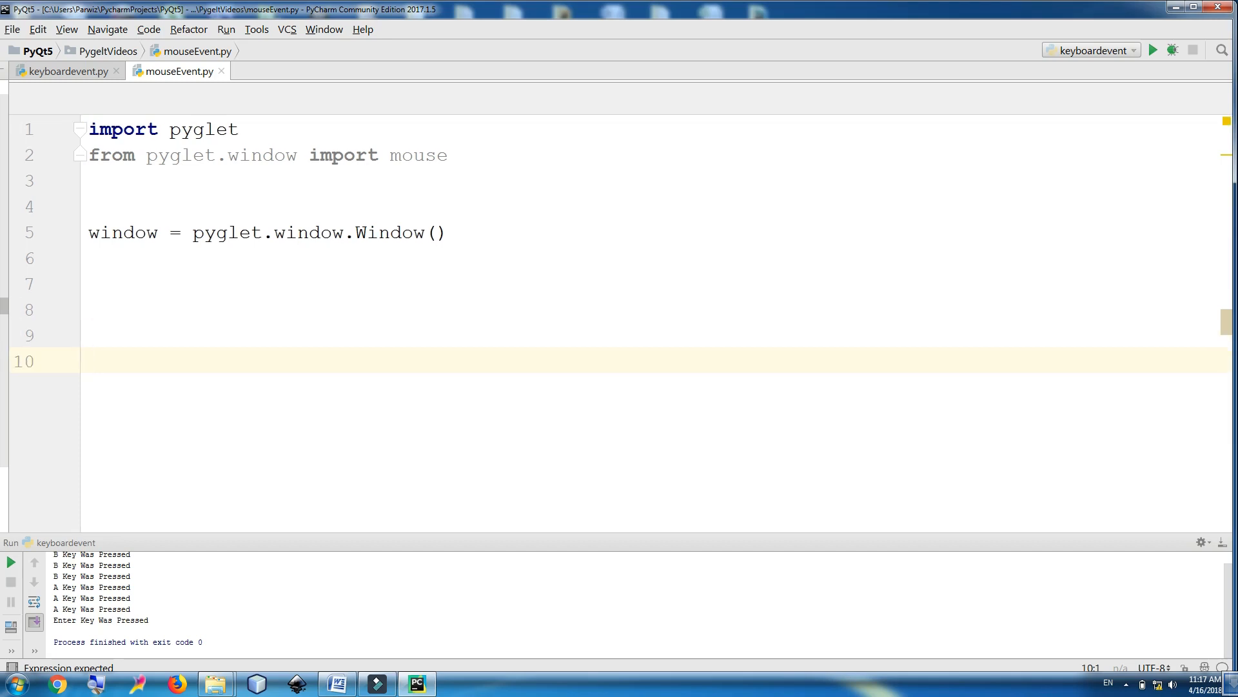
pyautogui.write('@window.')
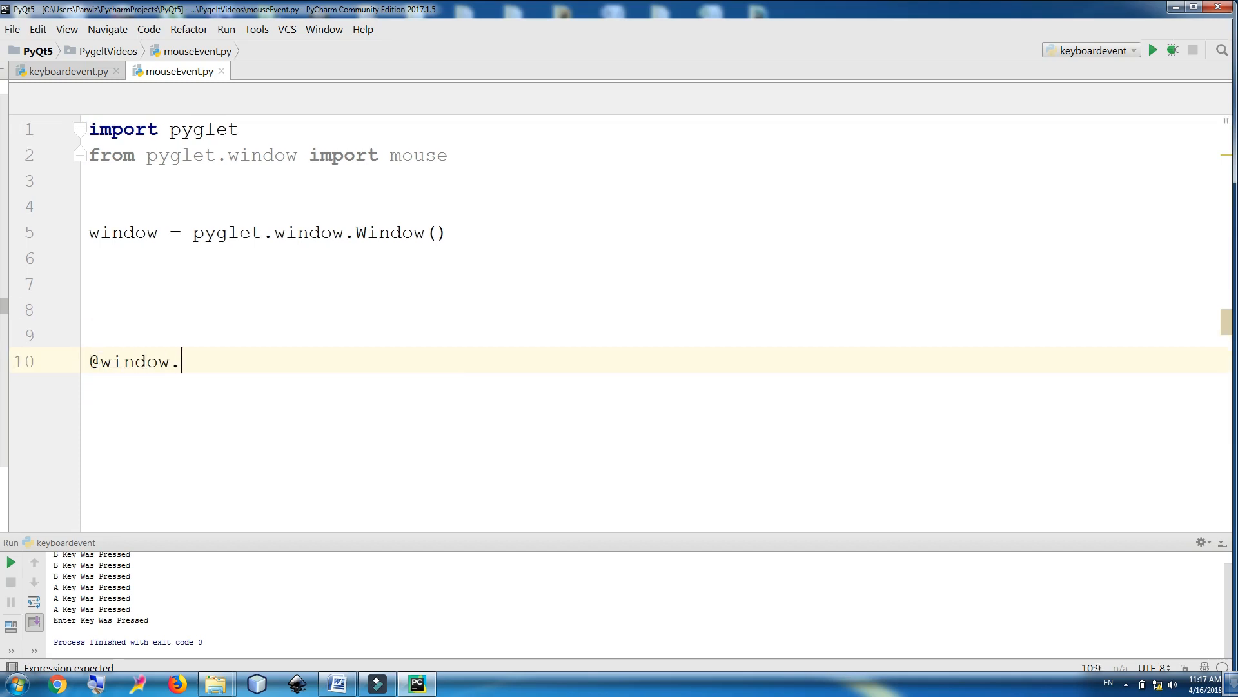
pyautogui.write('event()')
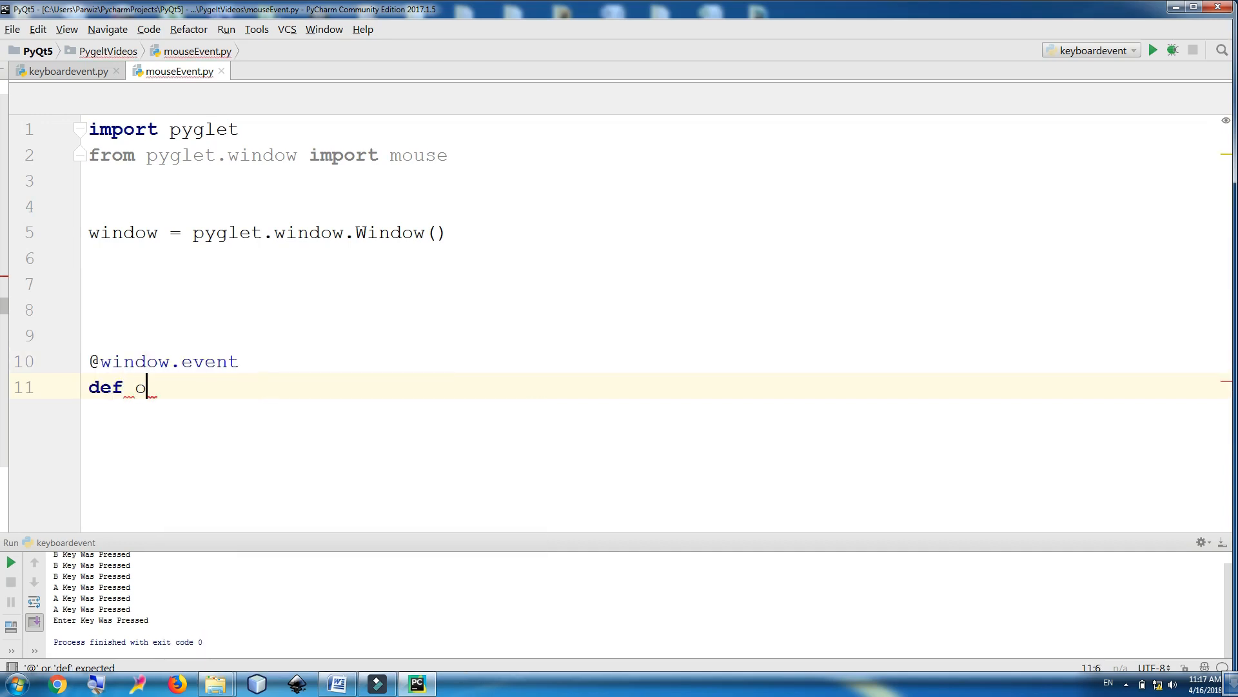
pyautogui.write('n_draw')
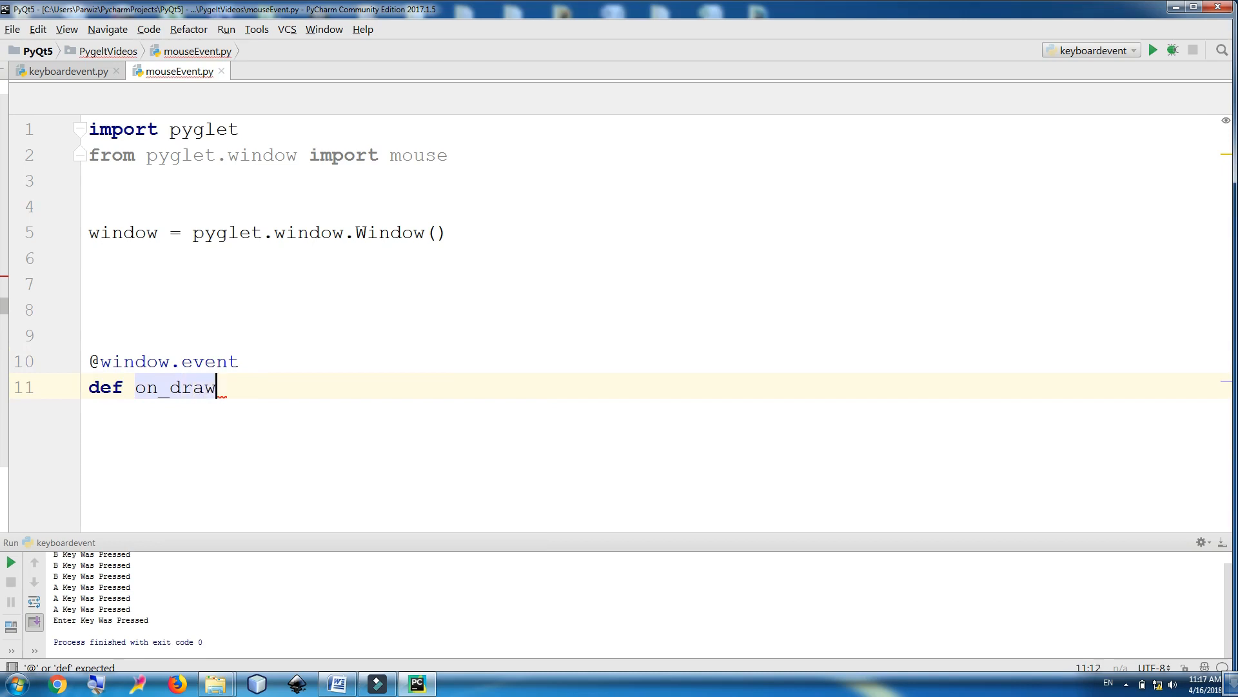
pyautogui.write('():')
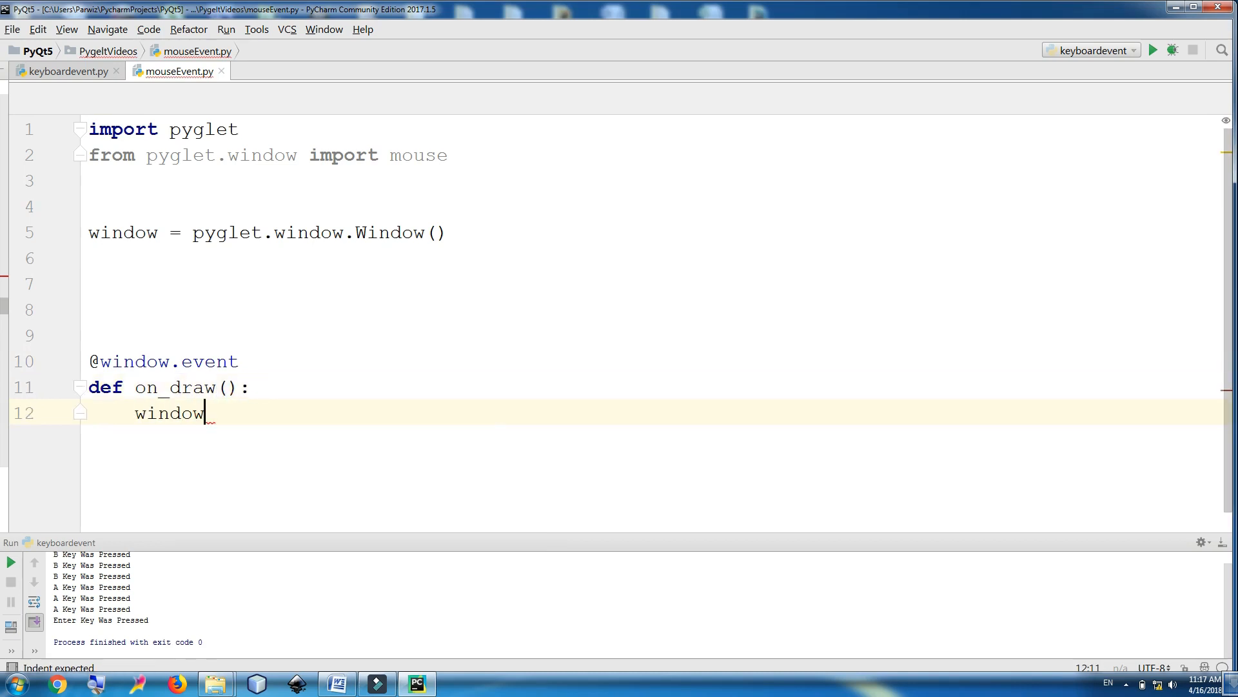
pyautogui.write('.clear()')
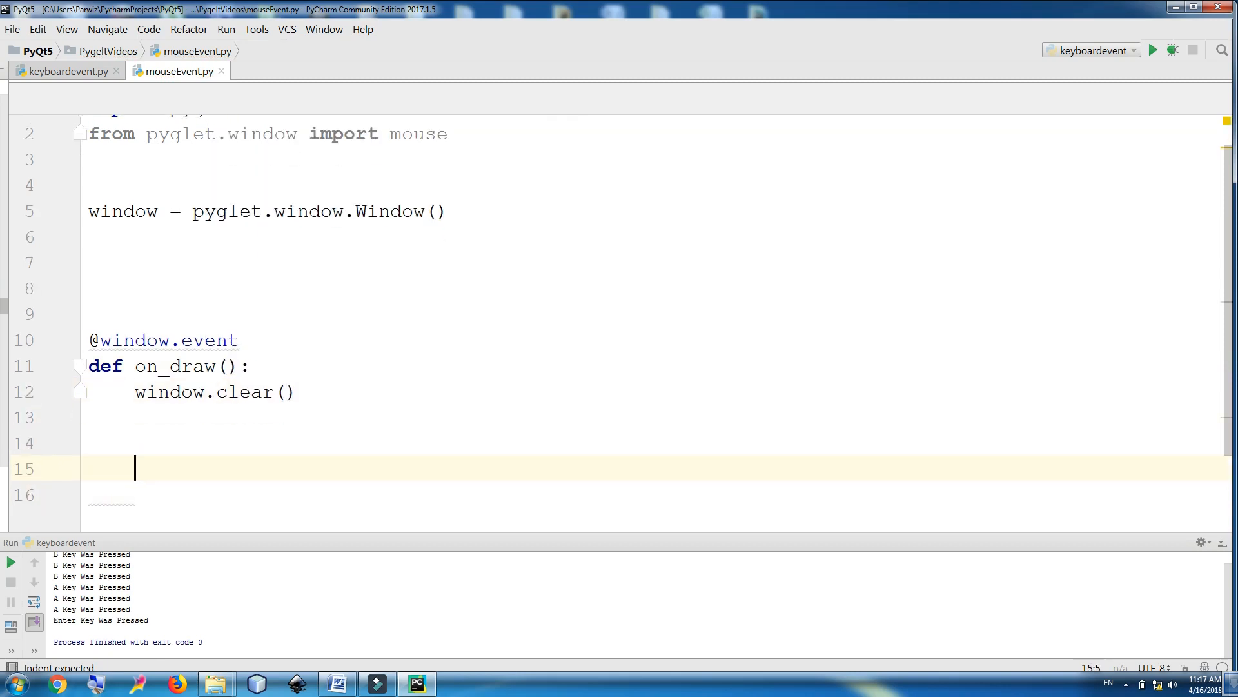
# Step: End the script with pyglet.app.run() to start the event loop
pyautogui.write('p')
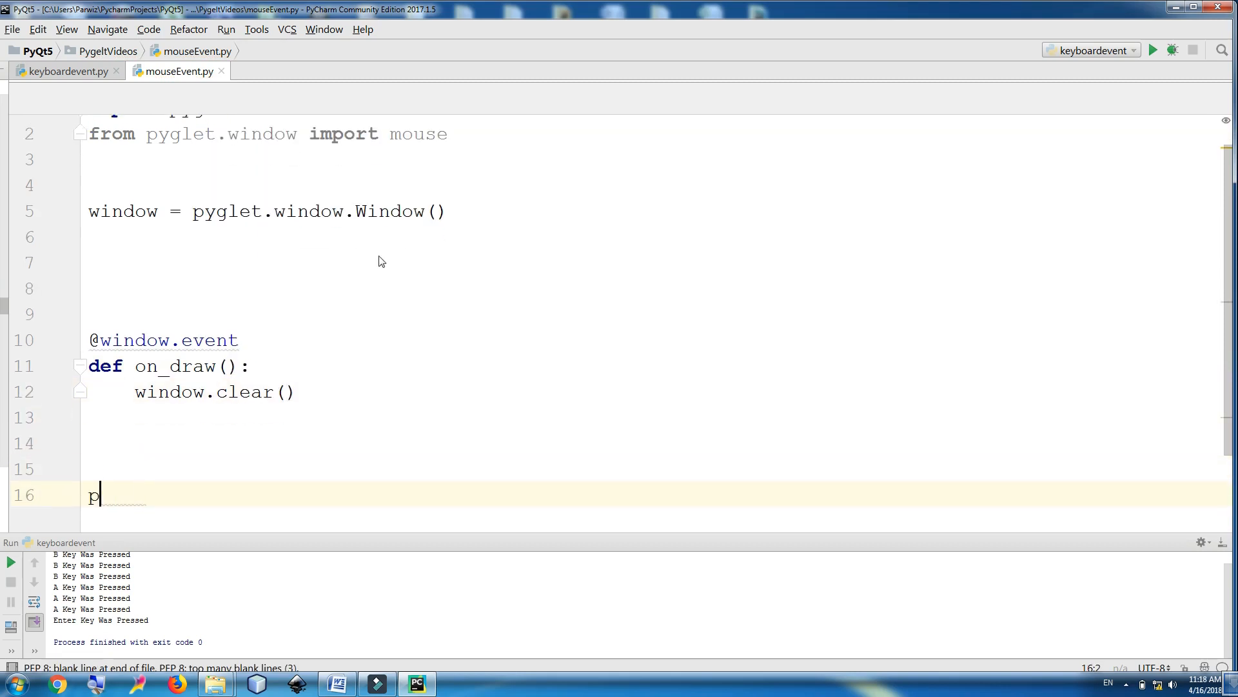
pyautogui.write('yglet.app.run(')
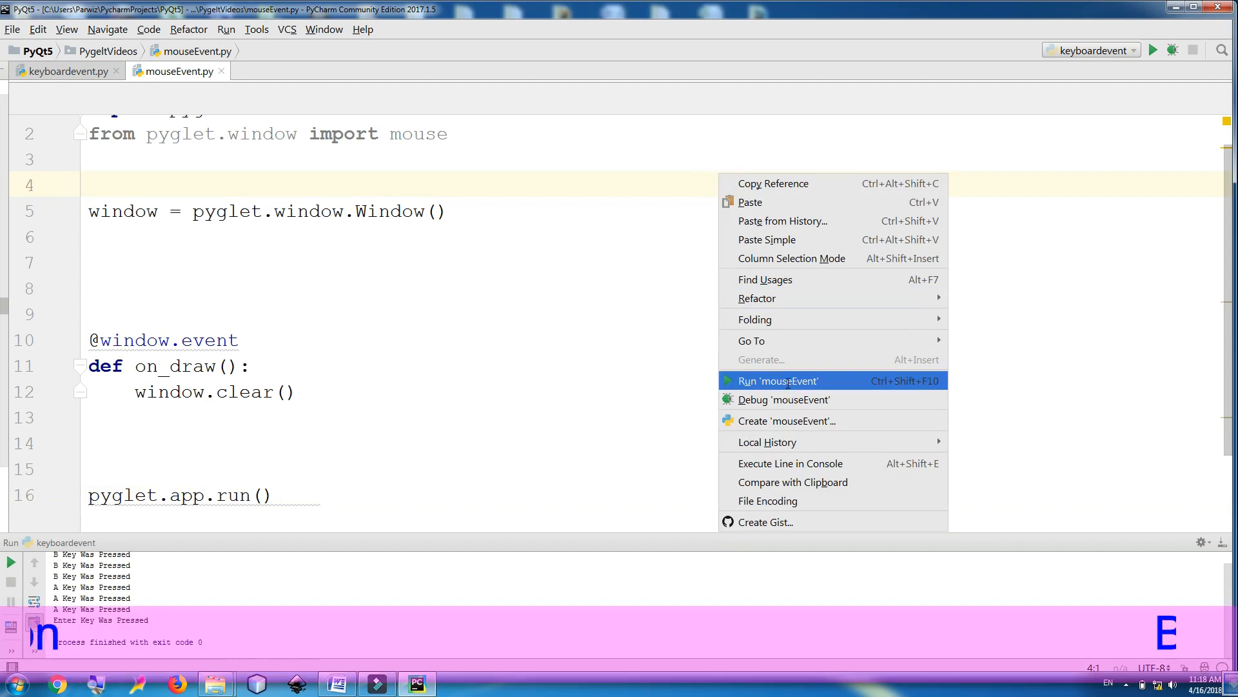
# Step: Run mouseEvent, see its blank black pyglet window and close it so the process exits
pyautogui.click(777, 380)
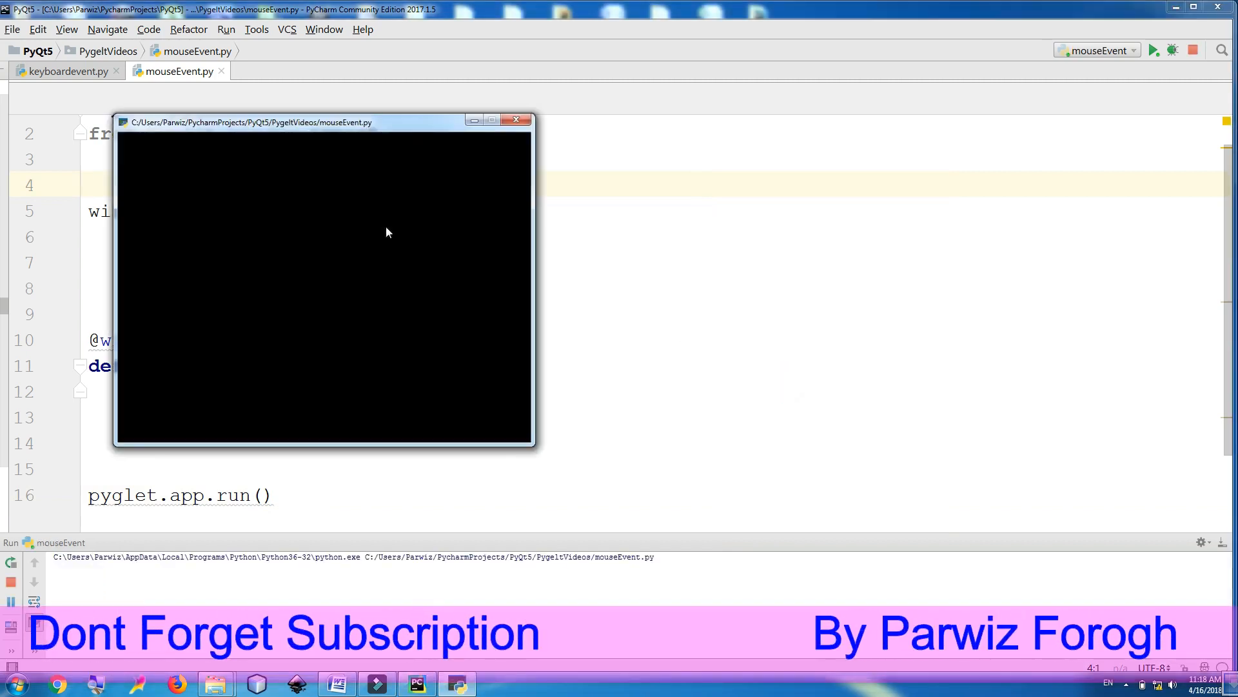
pyautogui.click(516, 118)
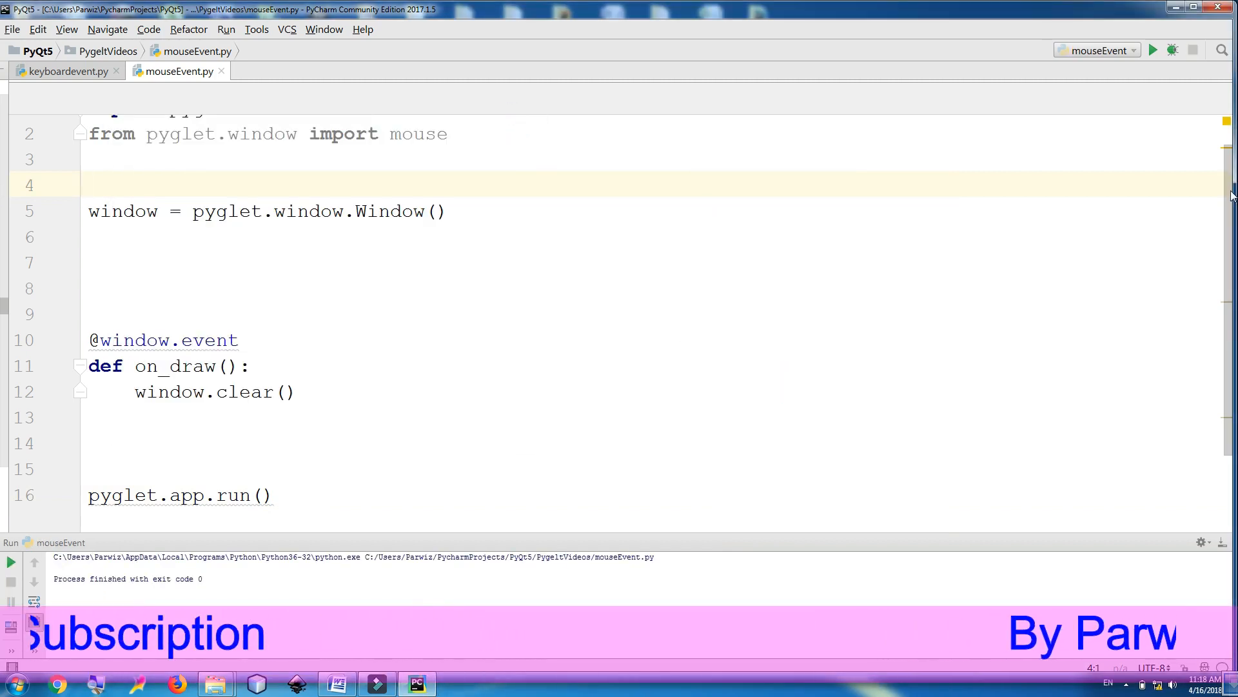
pyautogui.scroll(3)
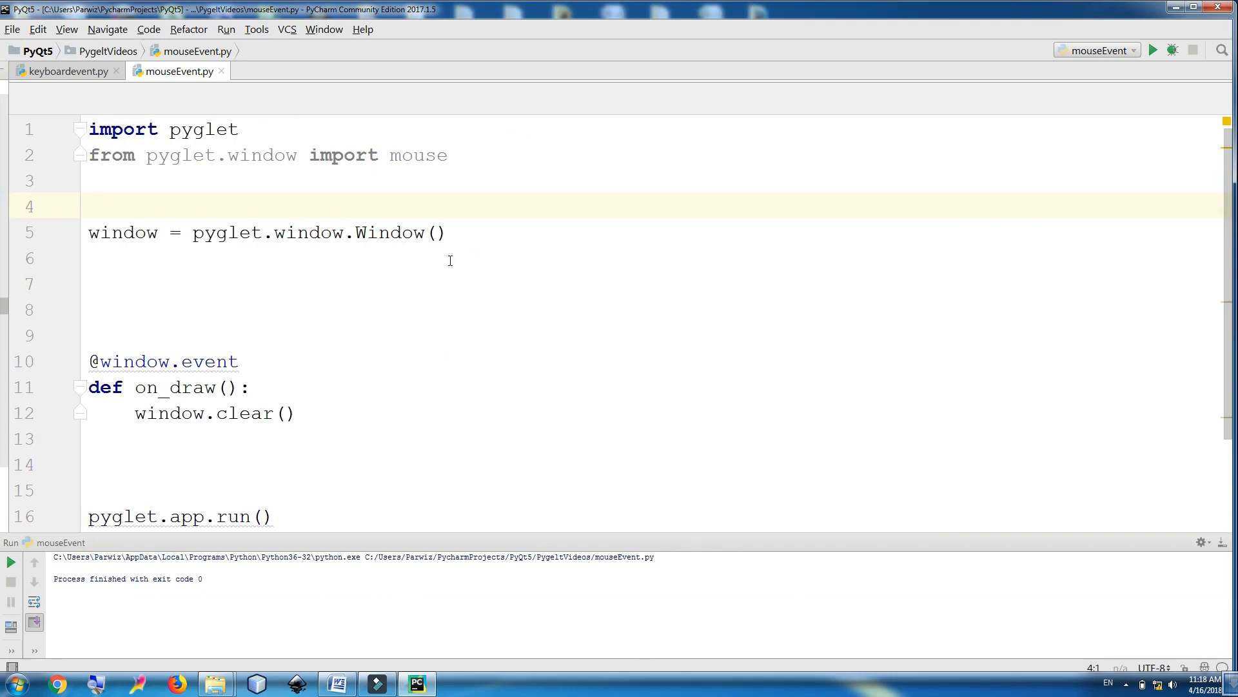
pyautogui.moveTo(412, 255)
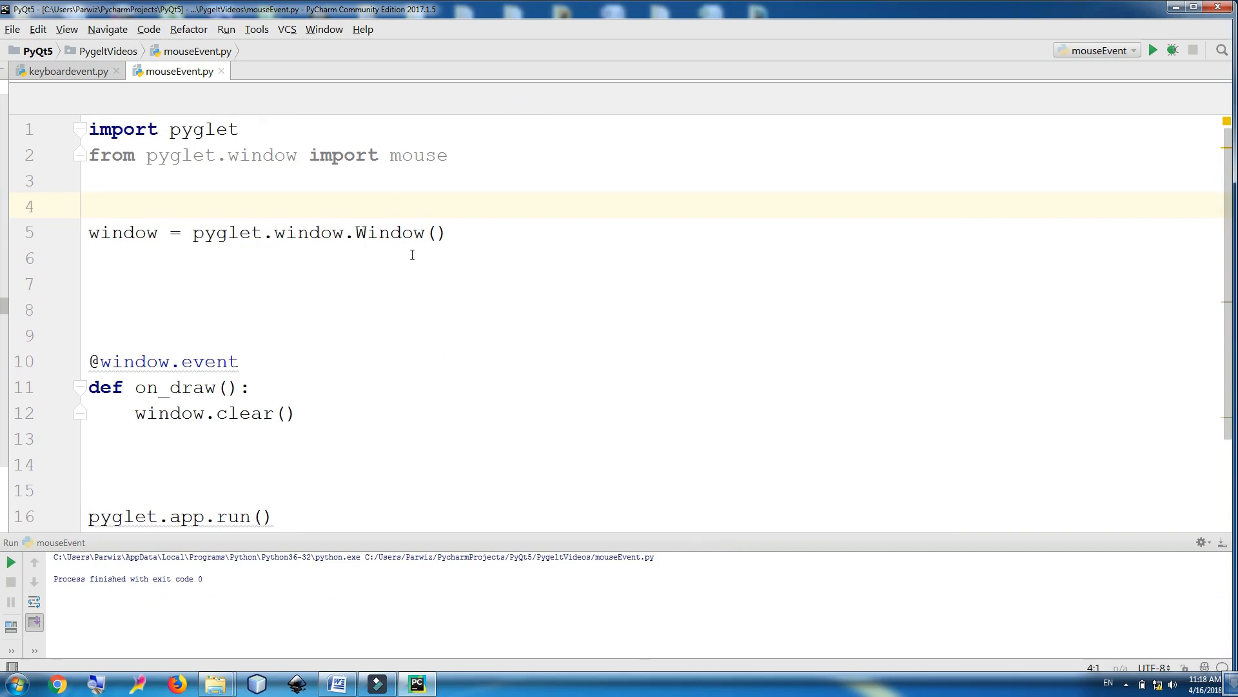
pyautogui.moveTo(378, 240)
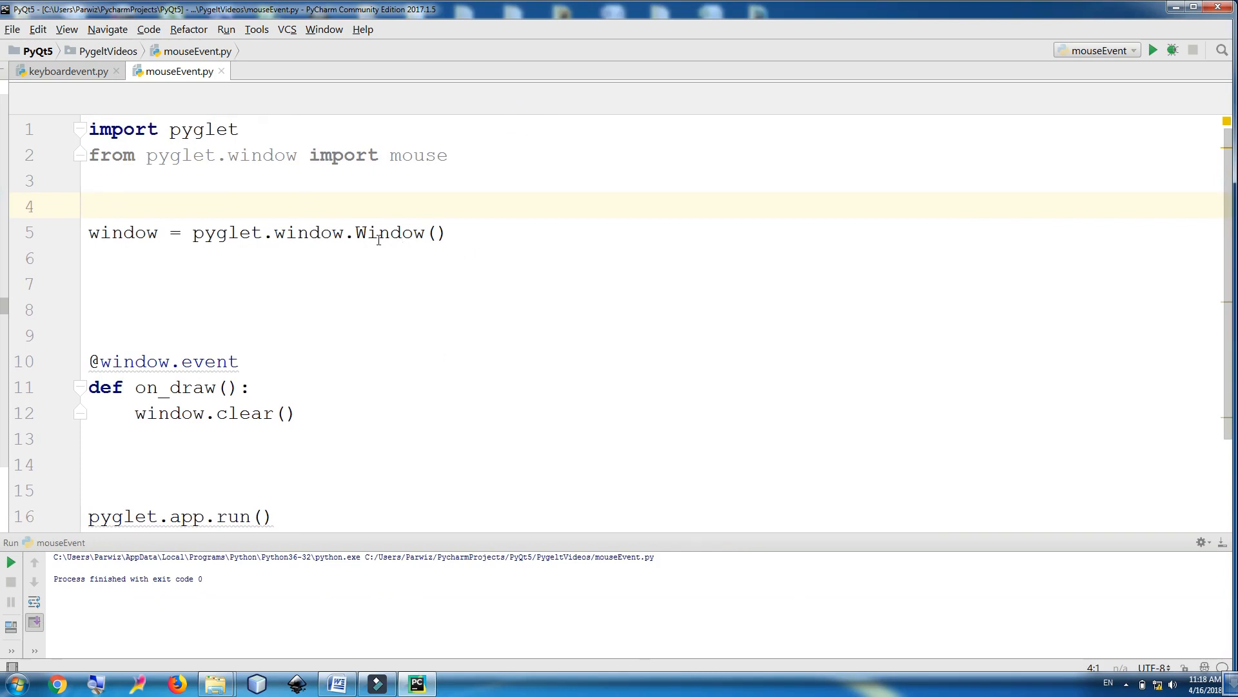
# Step: Add window.push_handlers(pyglet.window.event.WindowEventLogger()) after the window creation
pyautogui.write('window')
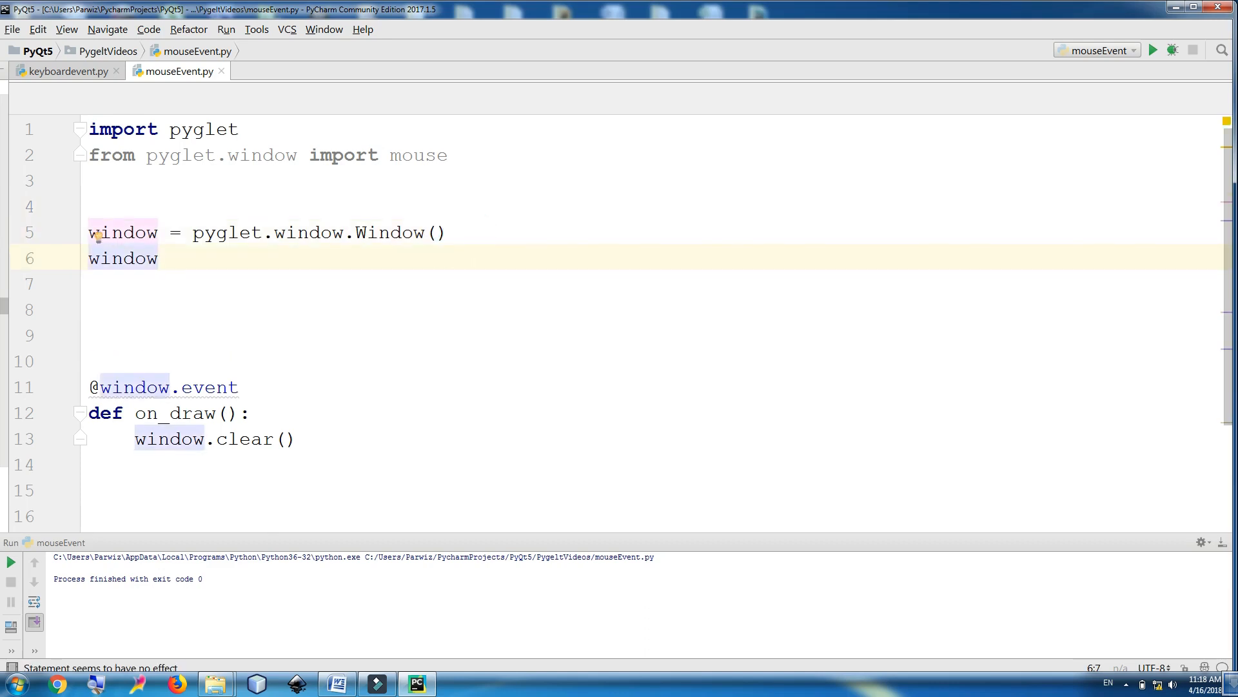
pyautogui.write('.')
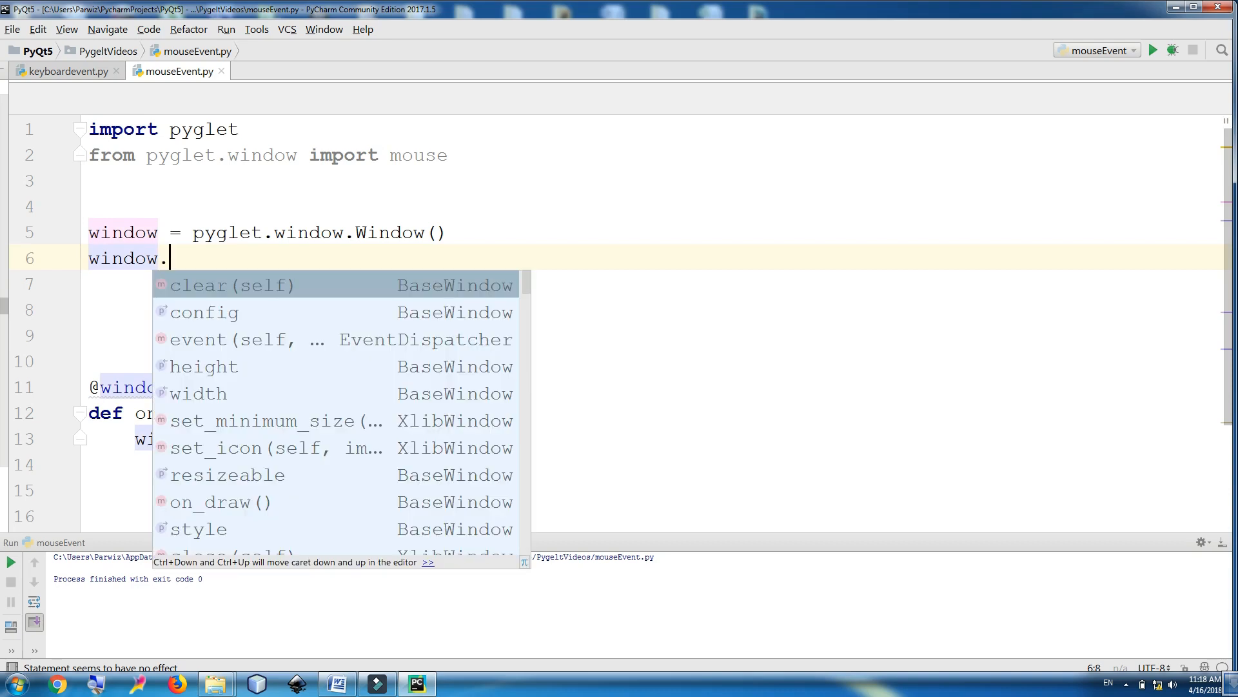
pyautogui.write('push_handlers(pyglet.wi')
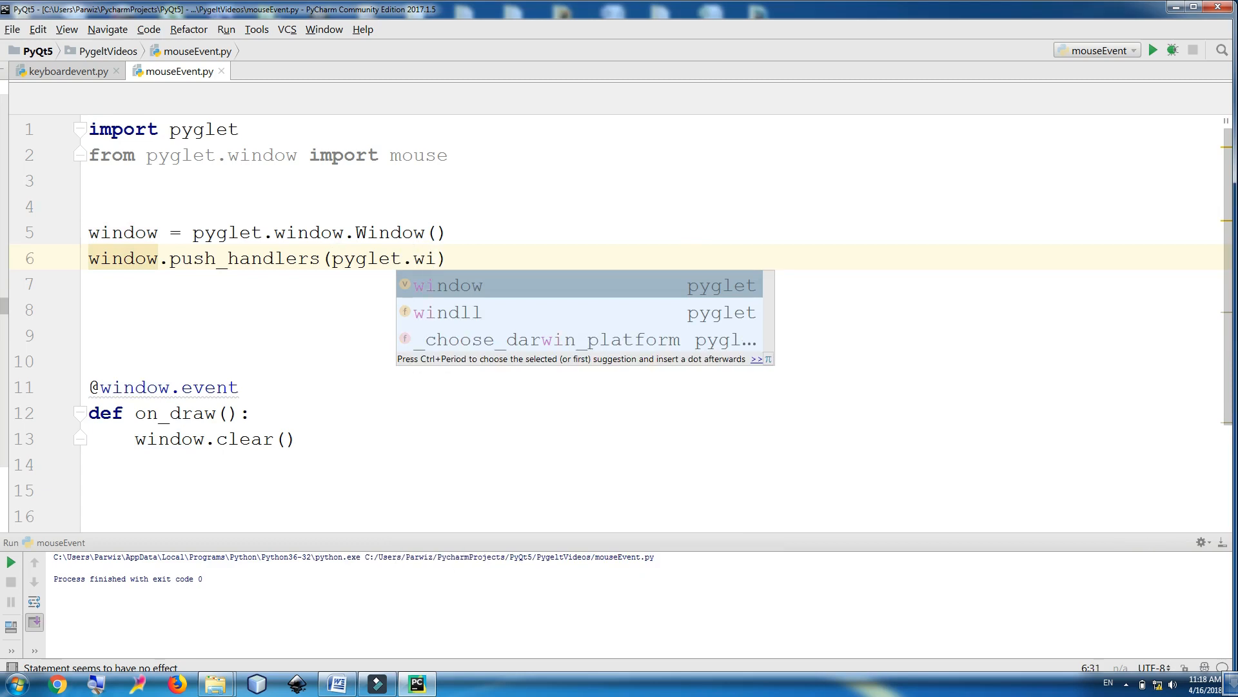
pyautogui.write('ndow.ev')
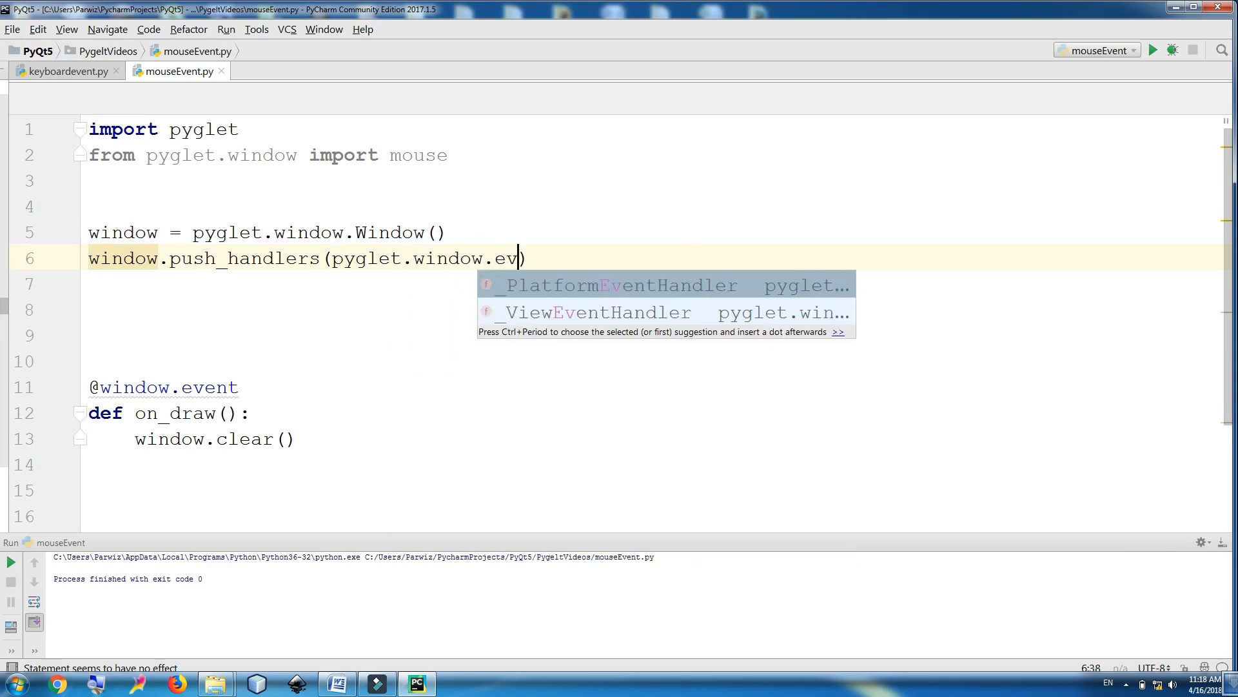
pyautogui.write('ent')
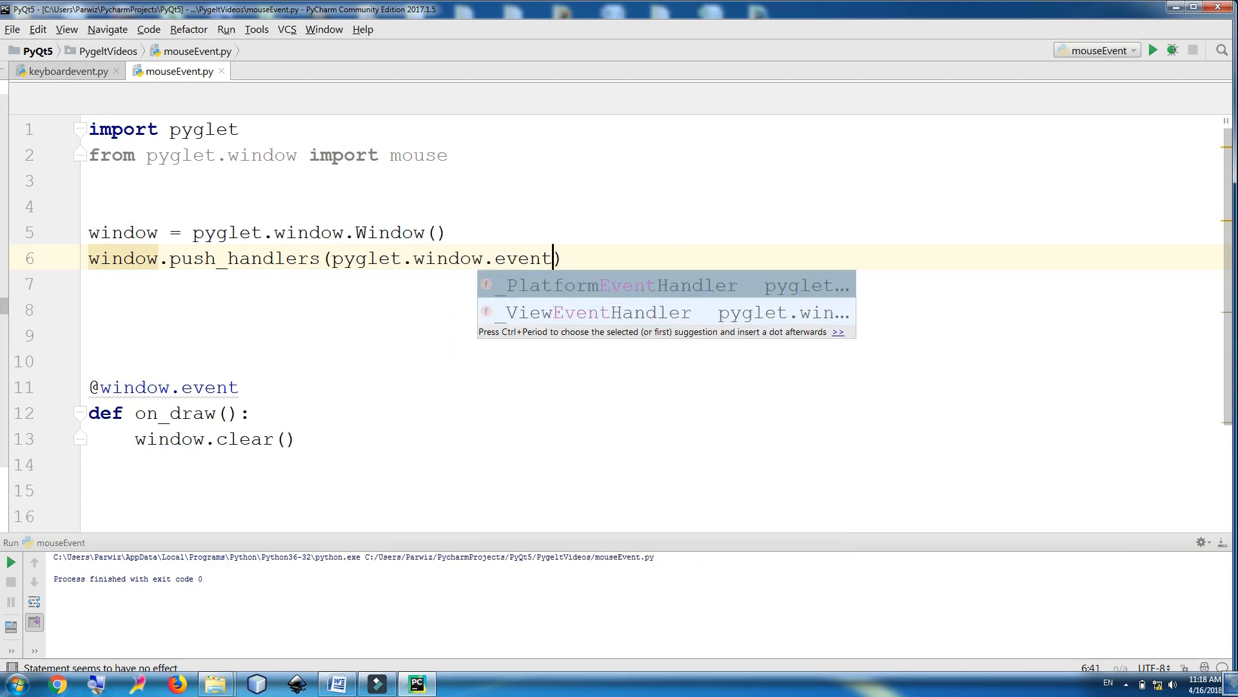
pyautogui.write('WindowEventLogger(')
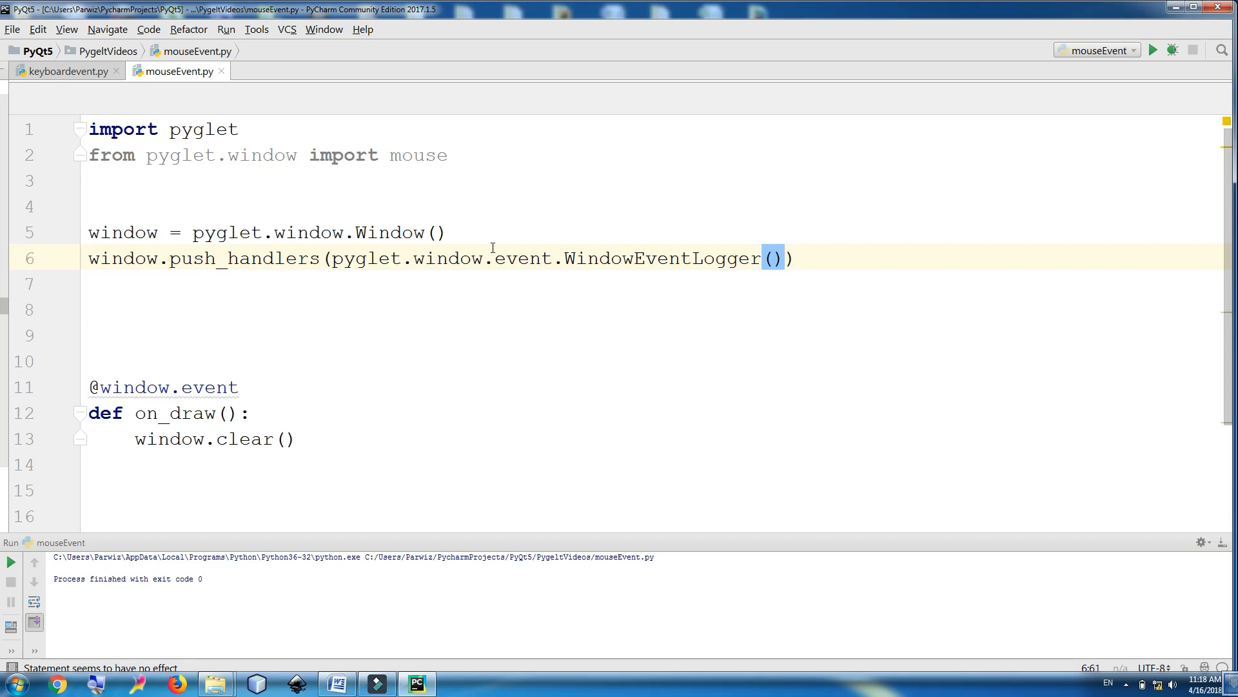
pyautogui.click(797, 258)
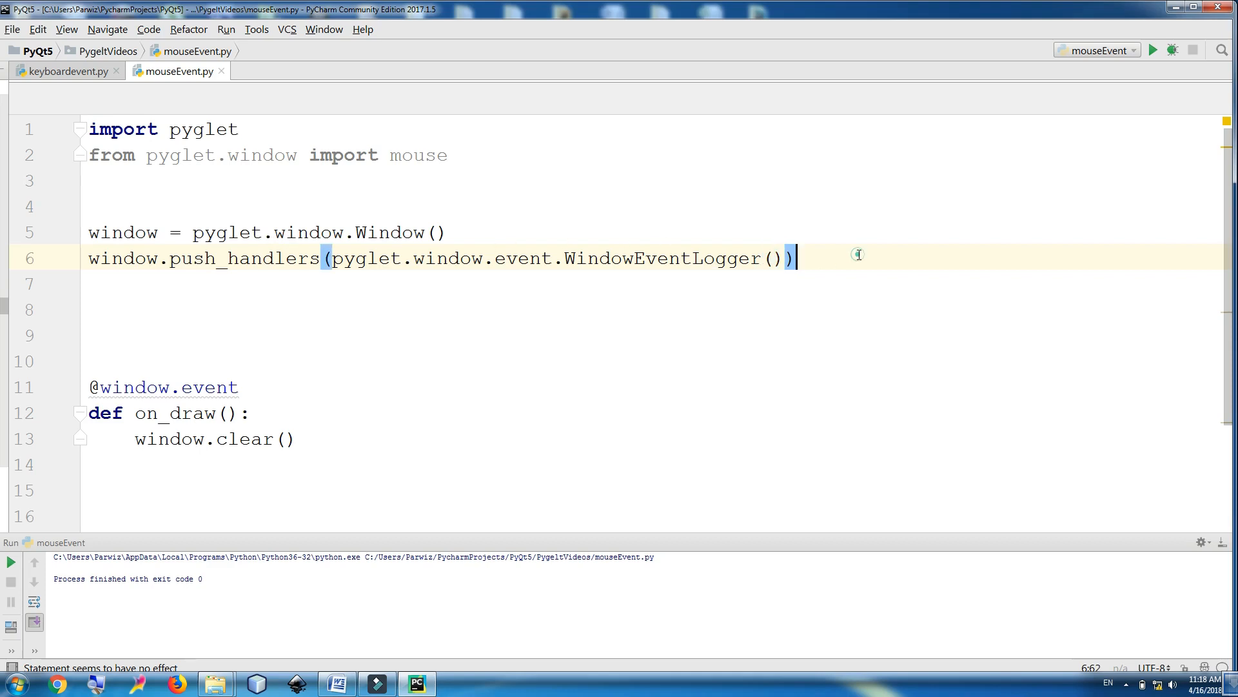
pyautogui.moveTo(859, 254)
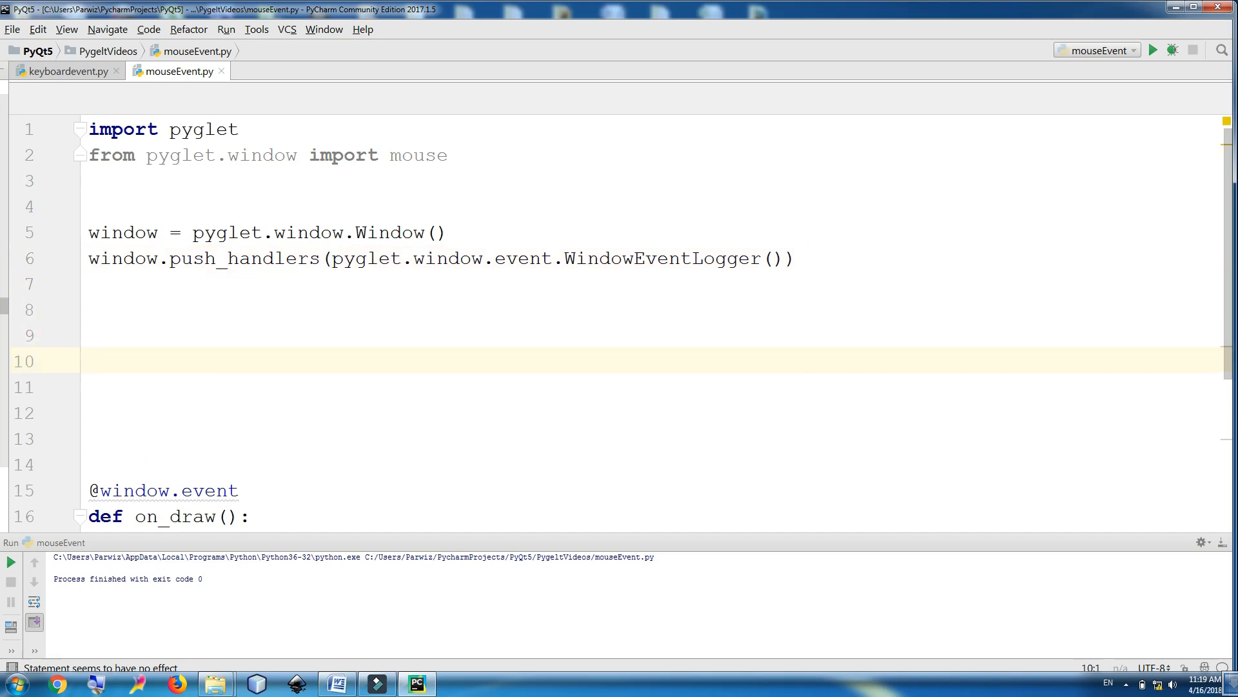
pyautogui.write('@window.')
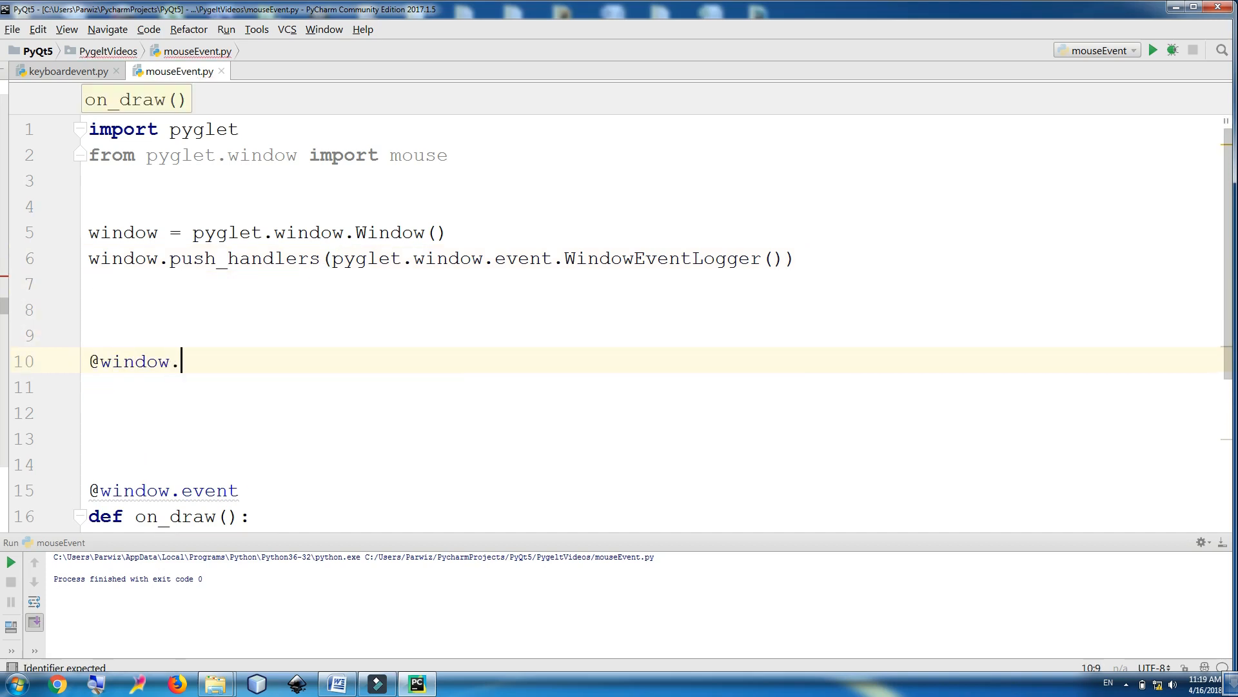
pyautogui.write('.')
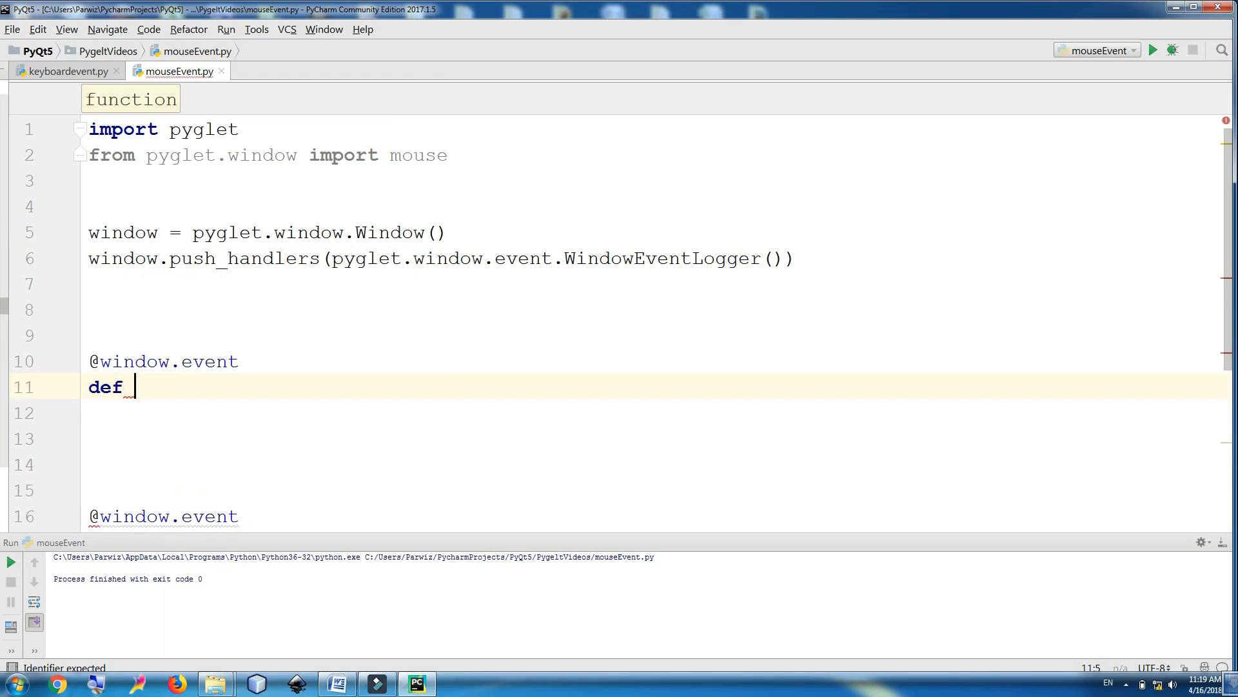
pyautogui.write('on_')
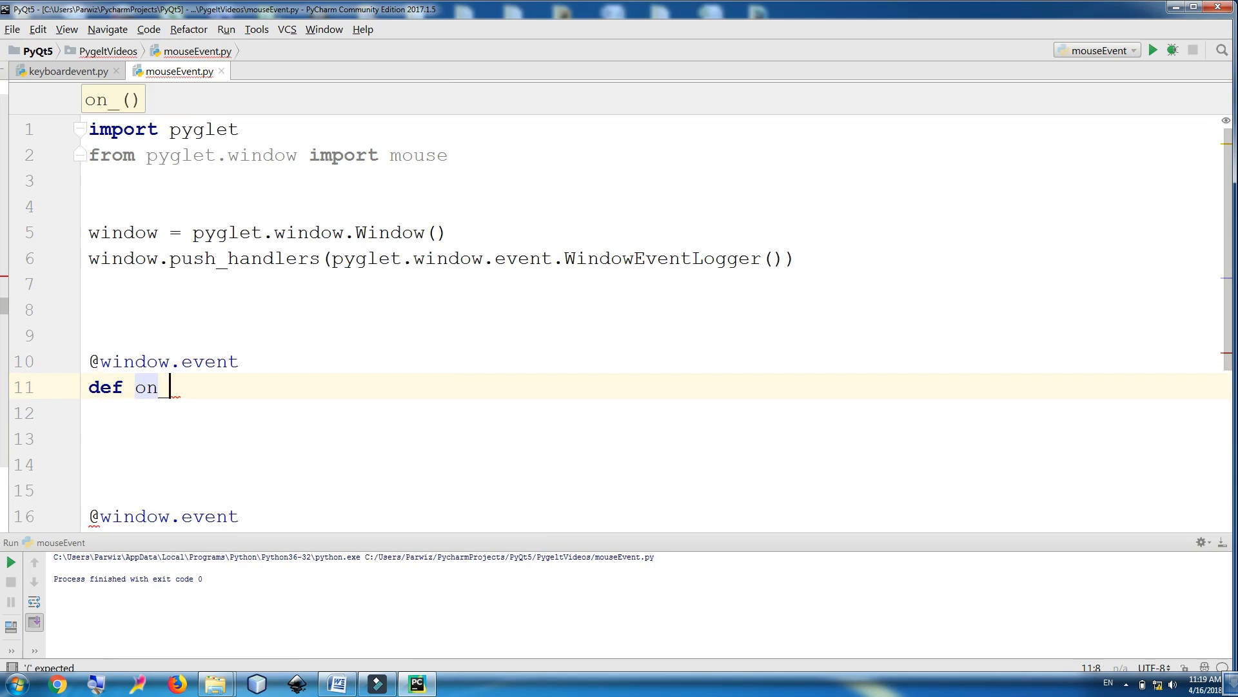
pyautogui.write('mouse_p')
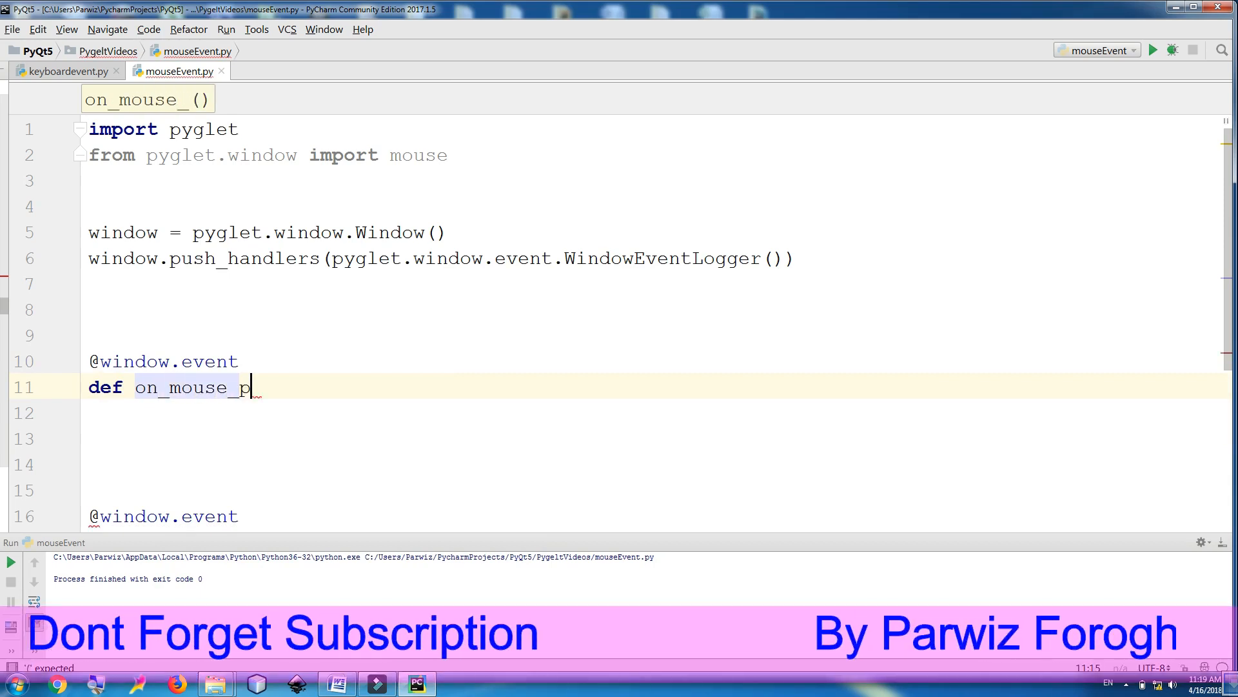
pyautogui.write('ress')
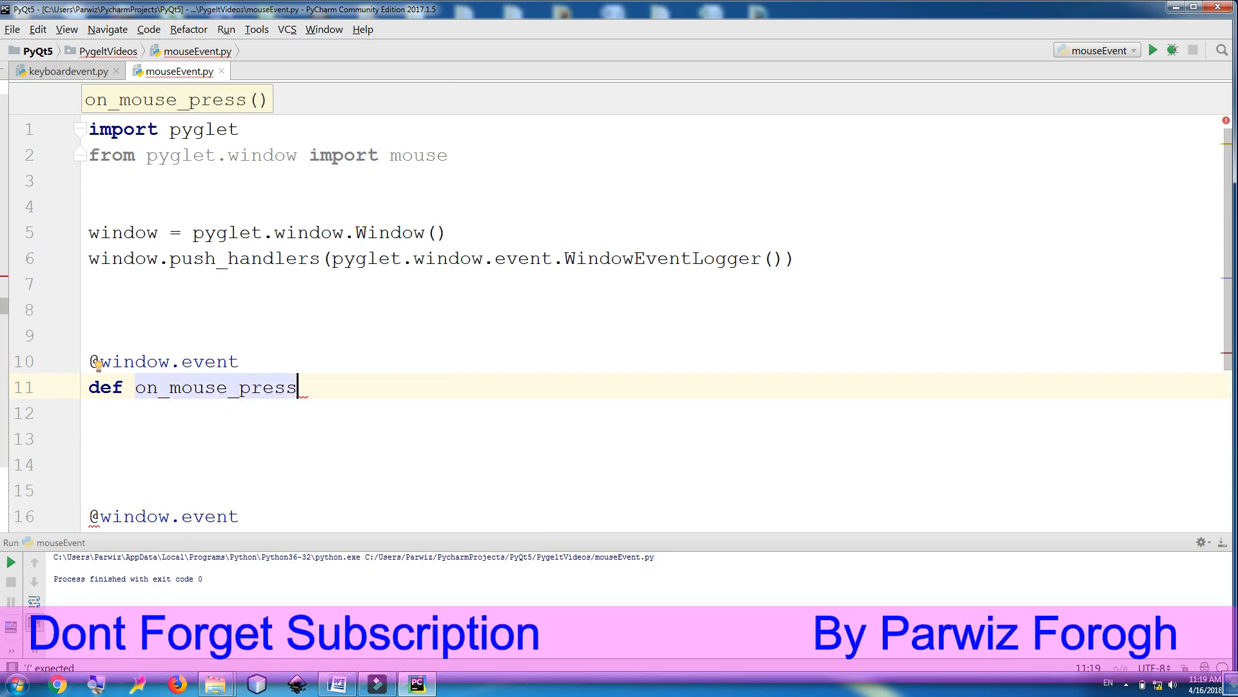
pyautogui.write('()')
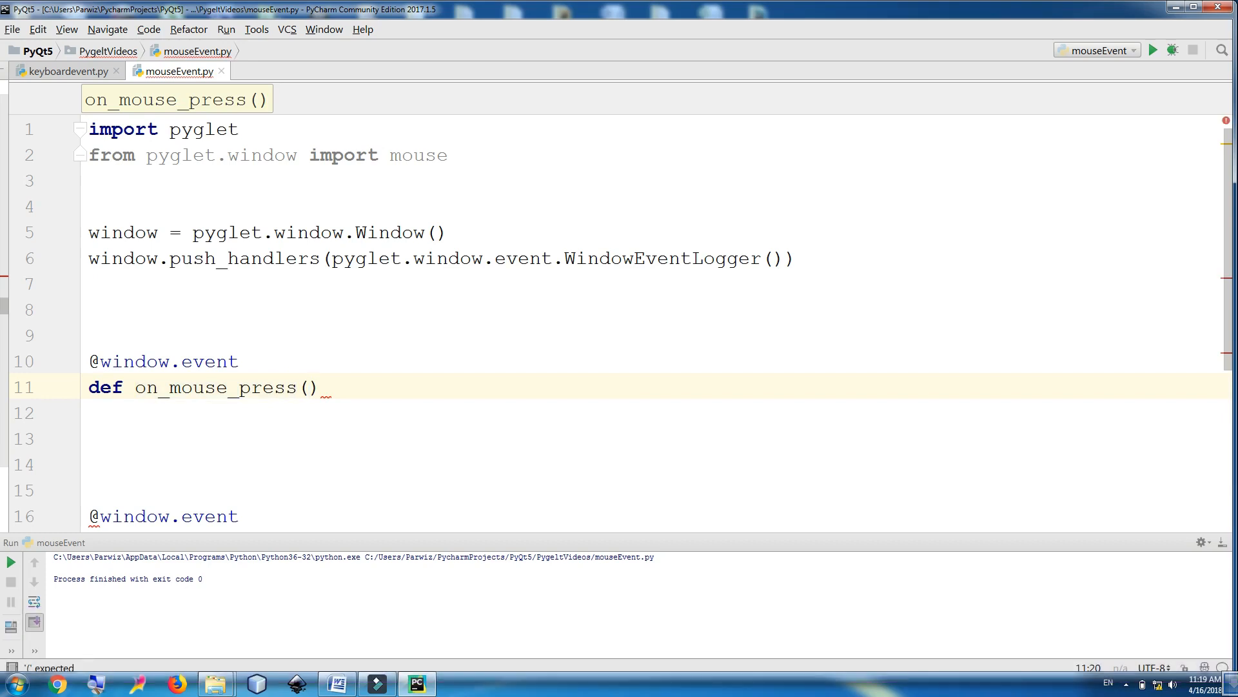
pyautogui.write('x, y')
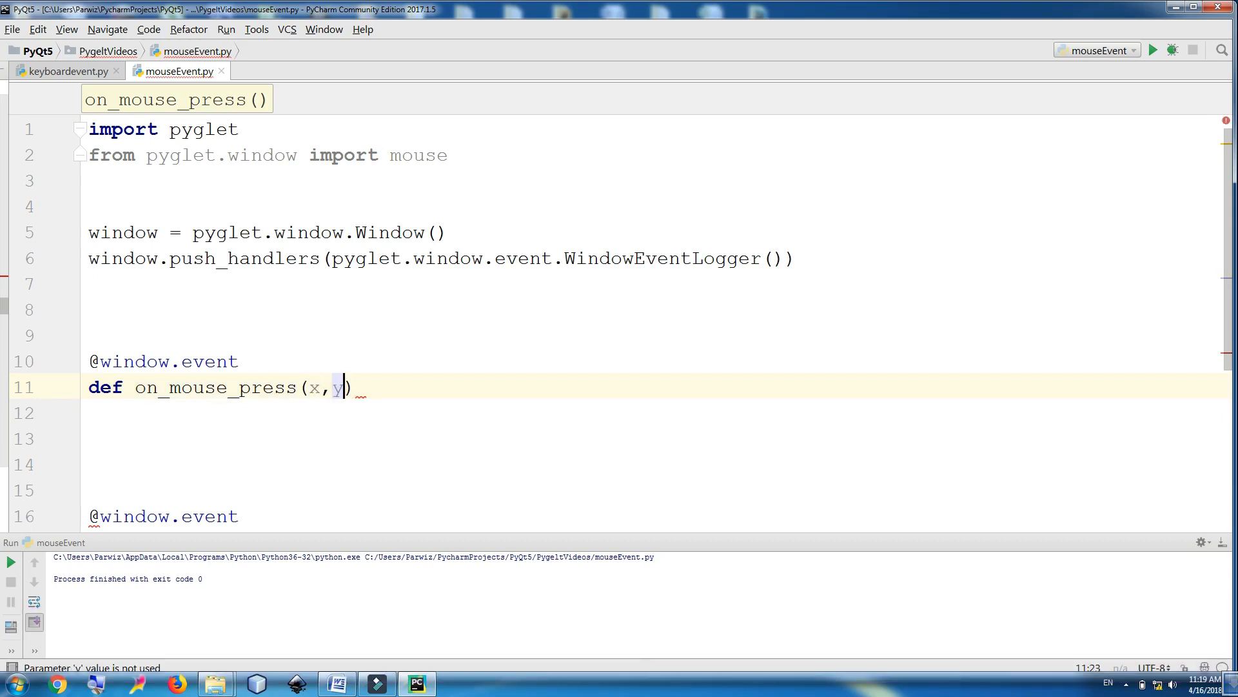
pyautogui.write(', bu')
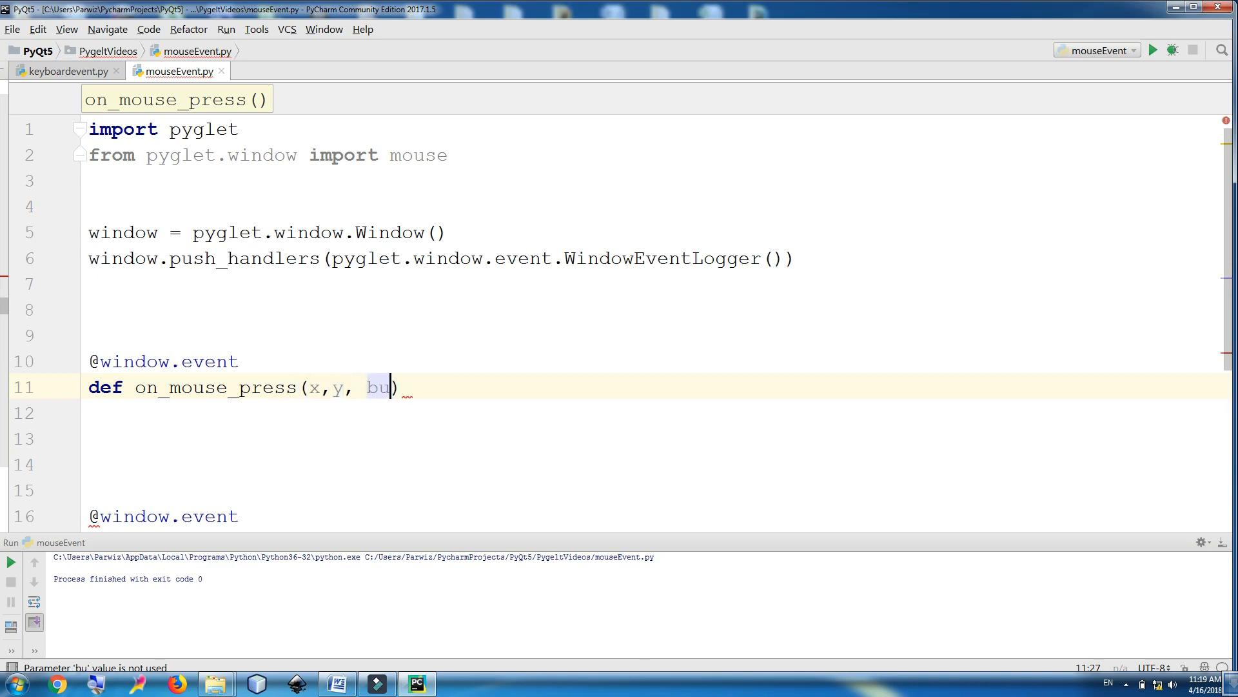
pyautogui.write('tton')
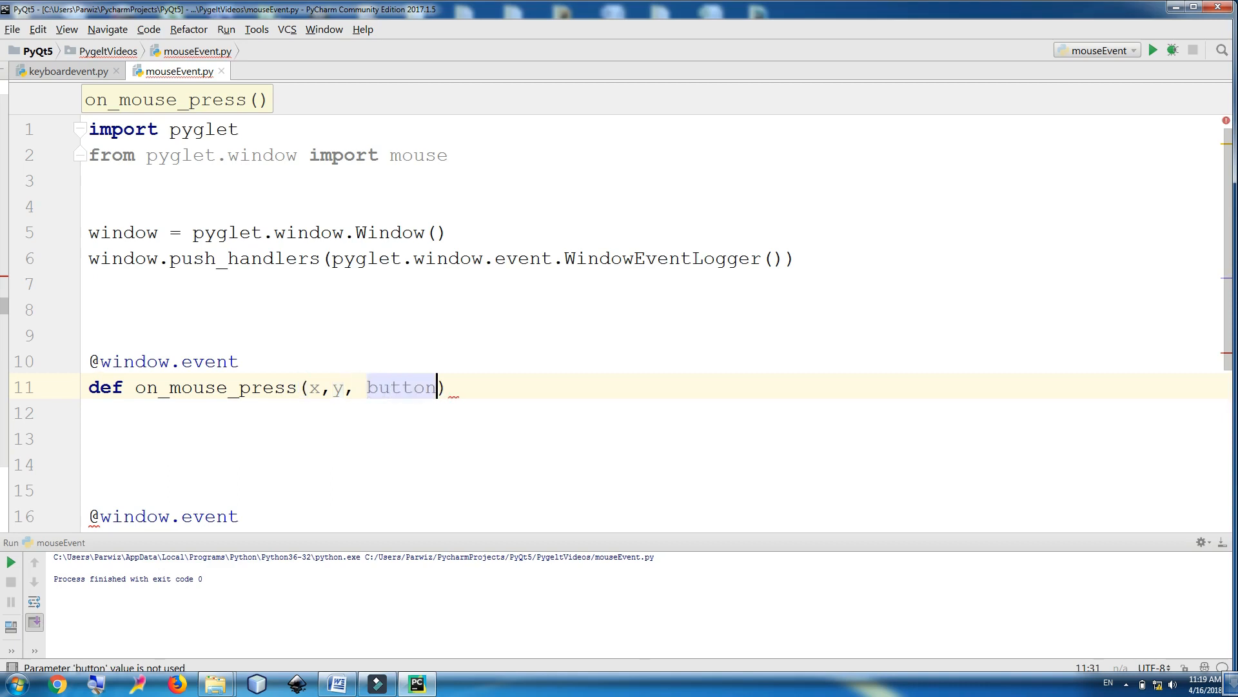
pyautogui.write(', modi')
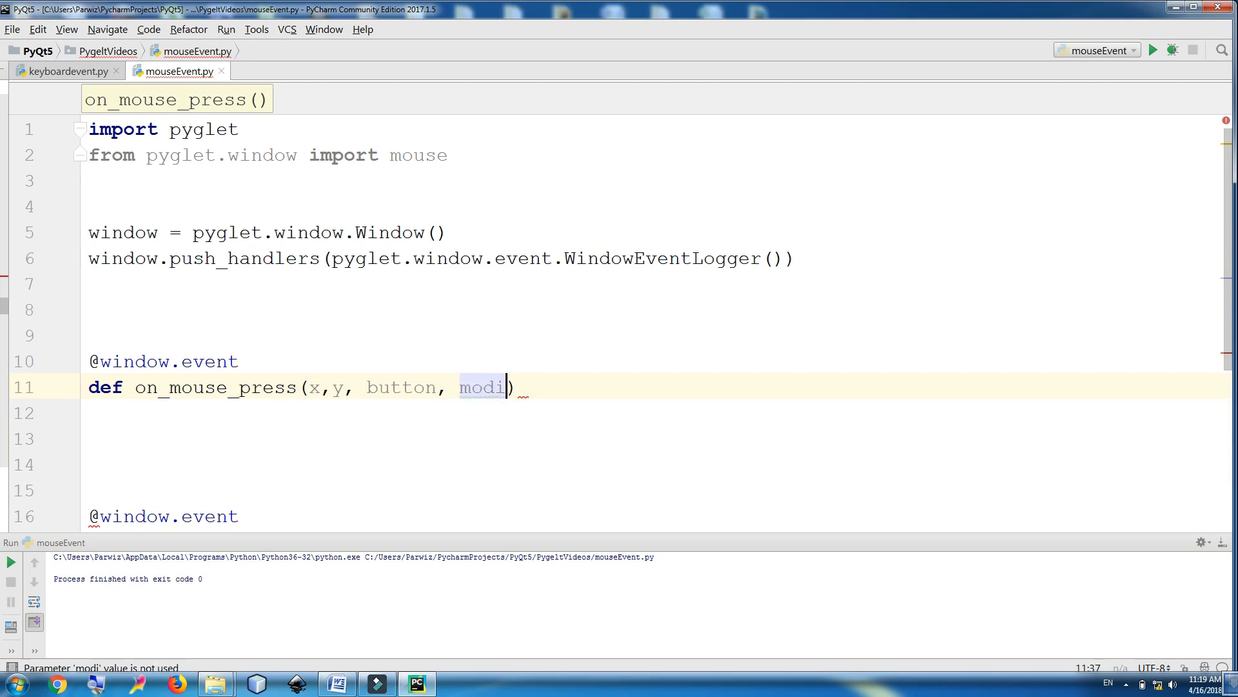
pyautogui.write('fier')
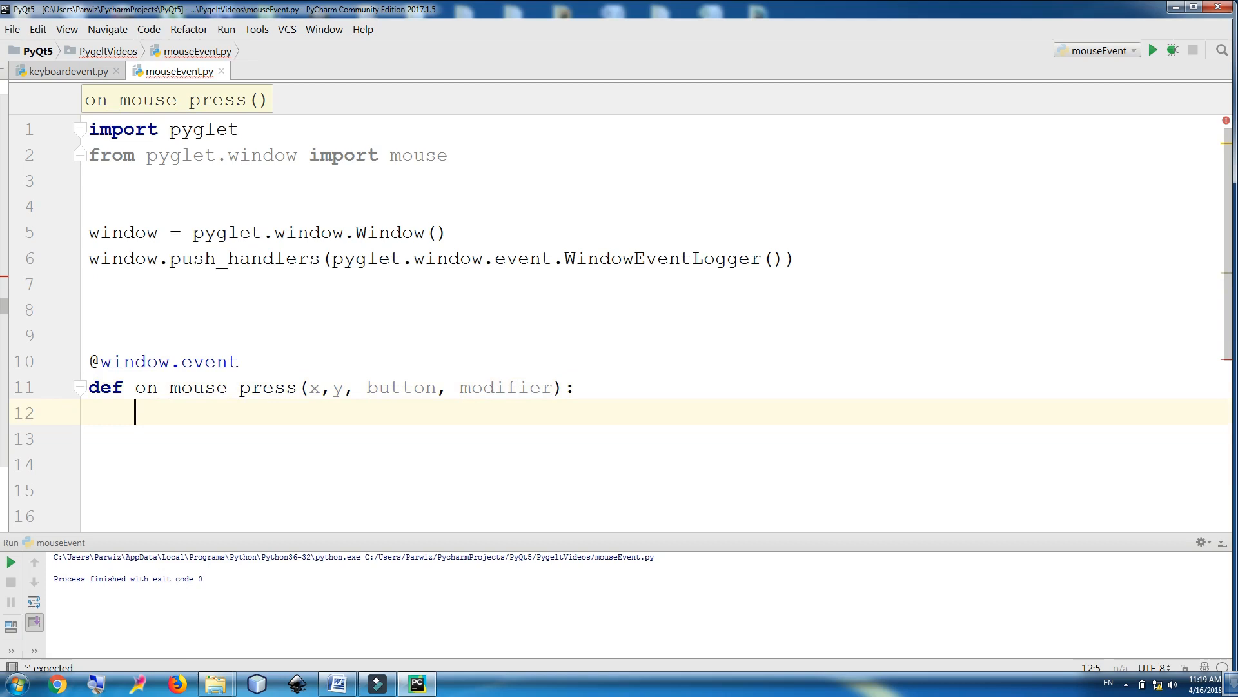
# Step: Print "The Left Mouse Was Pressed" when button == mouse.LEFT
pyautogui.write('if button == mouse.LEFT:')
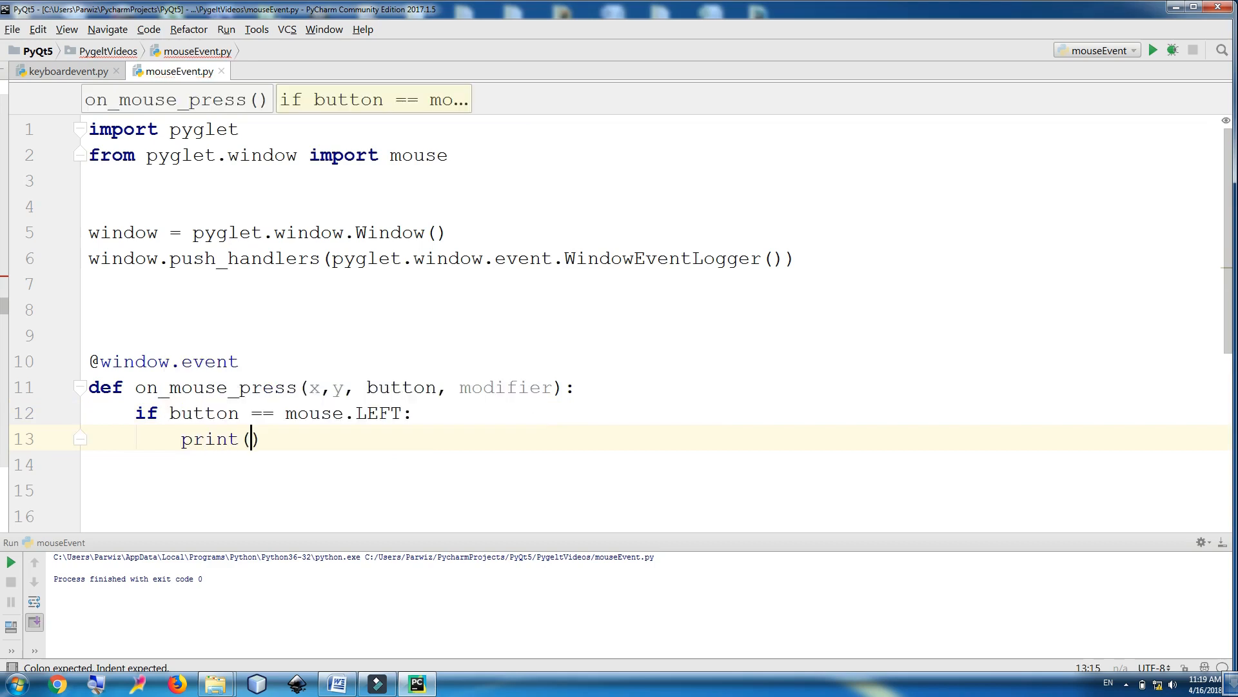
pyautogui.write('"T"')
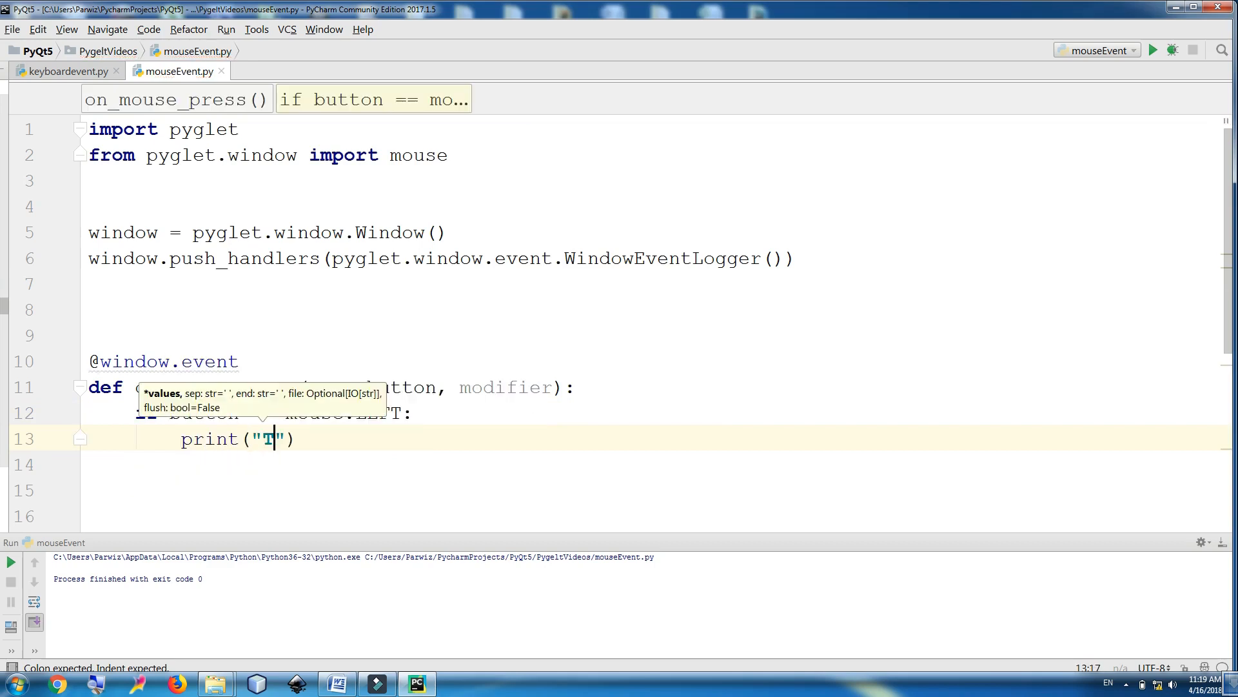
pyautogui.write('he Lef')
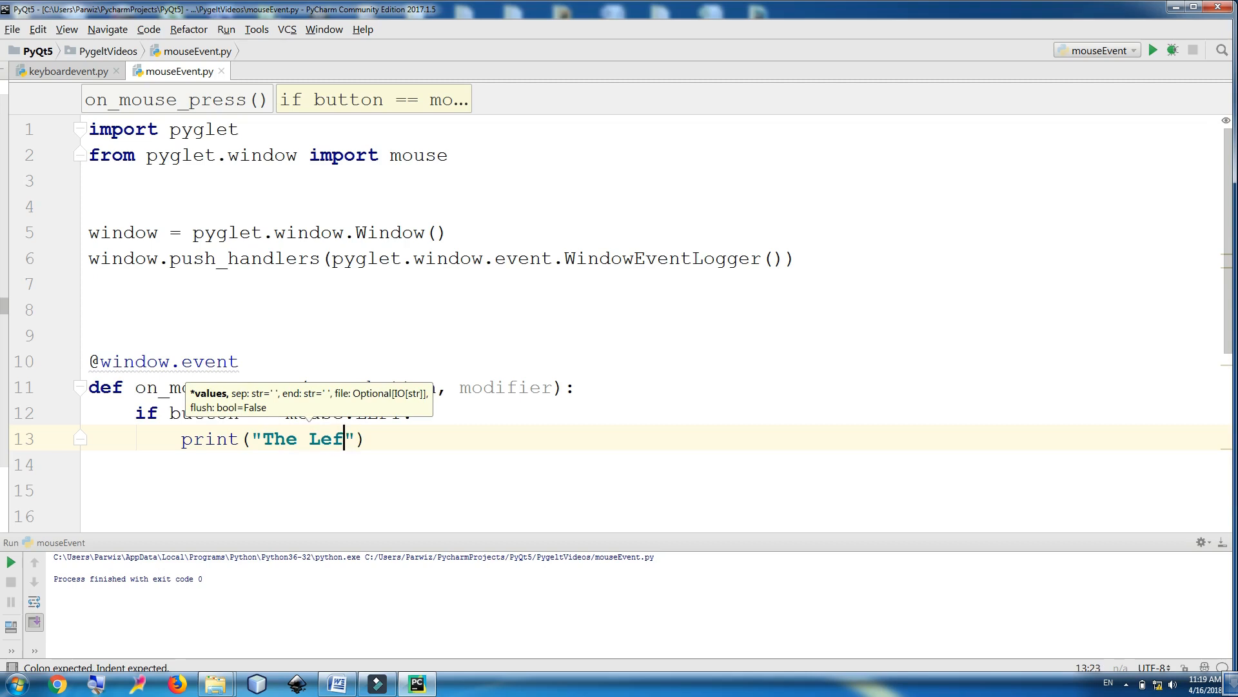
pyautogui.write('t M')
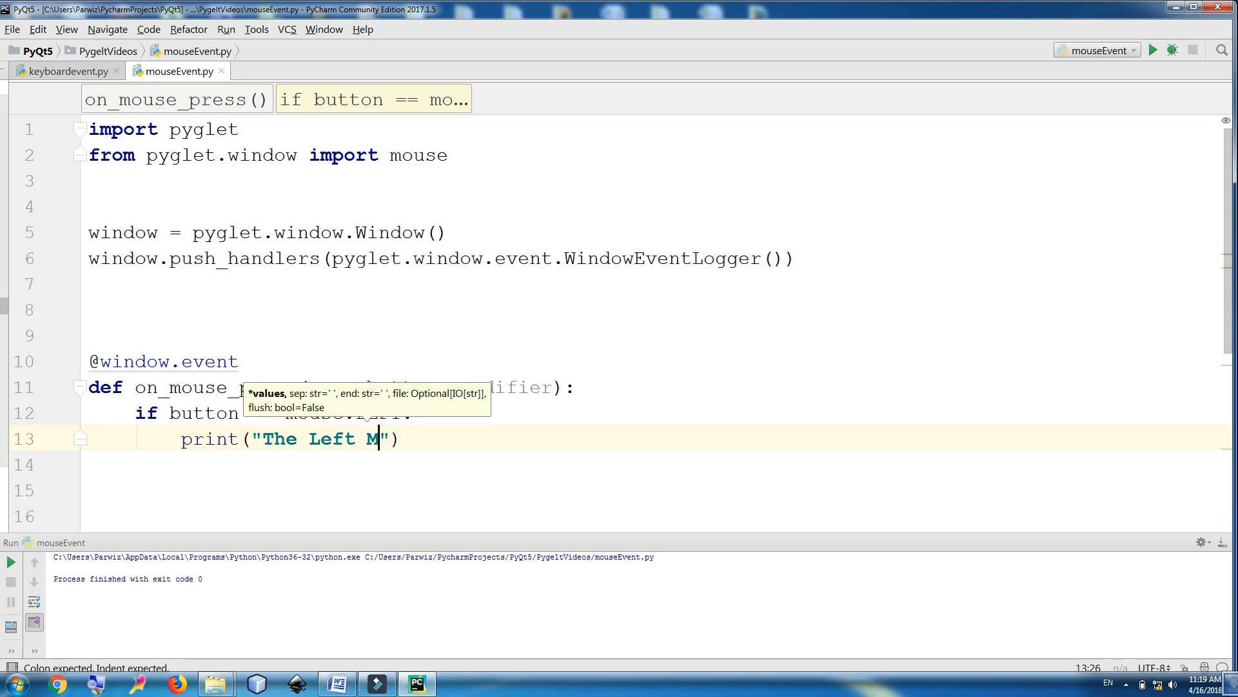
pyautogui.write('ouse Was Pressed')
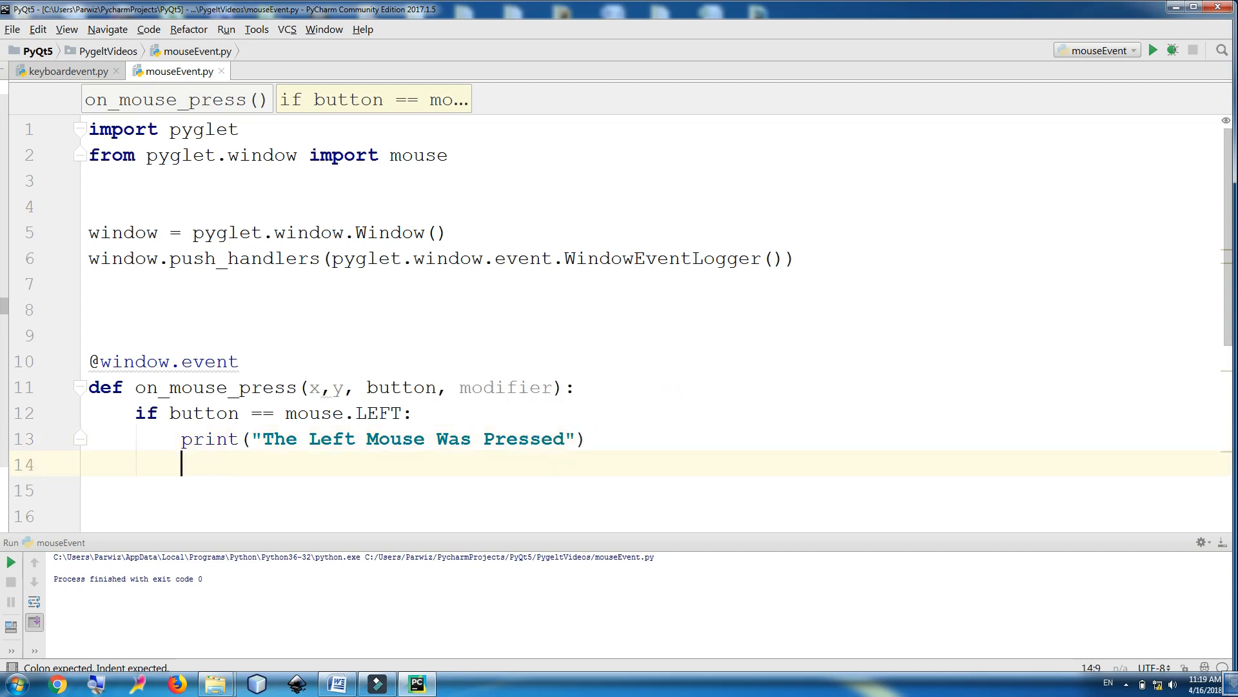
# Step: Add an elif branch printing "Right Mouse Was Pressed" for mouse.RIGHT
pyautogui.write('e')
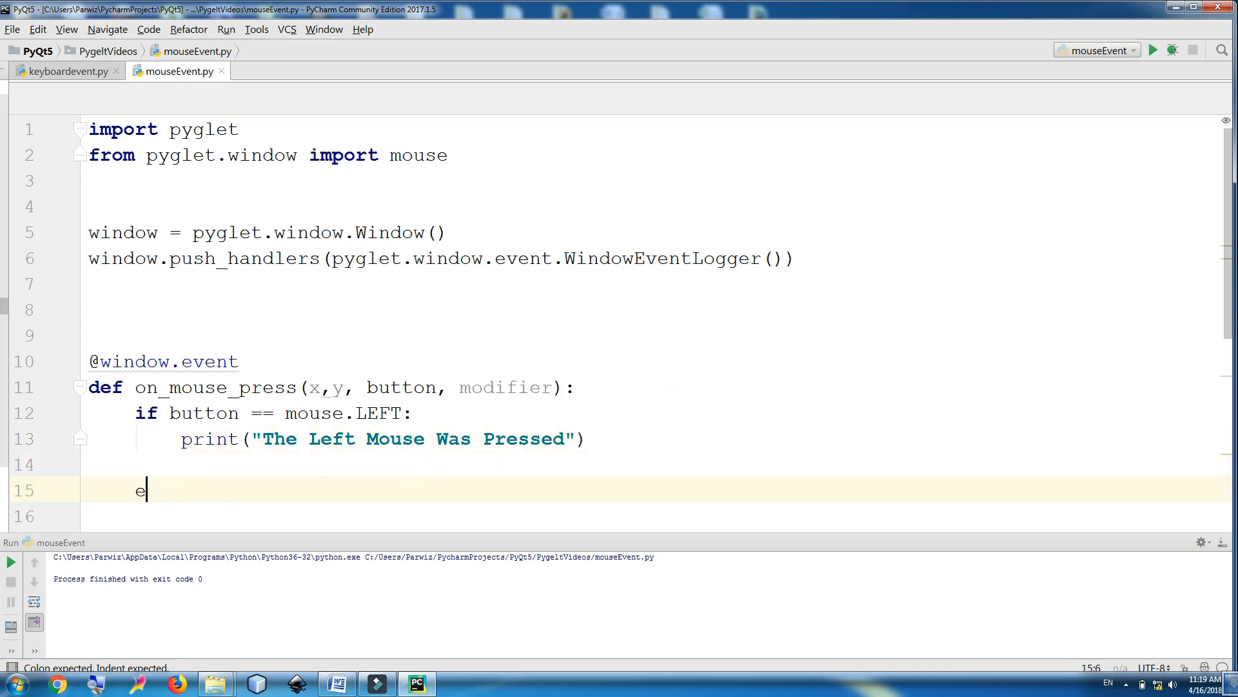
pyautogui.write('lif')
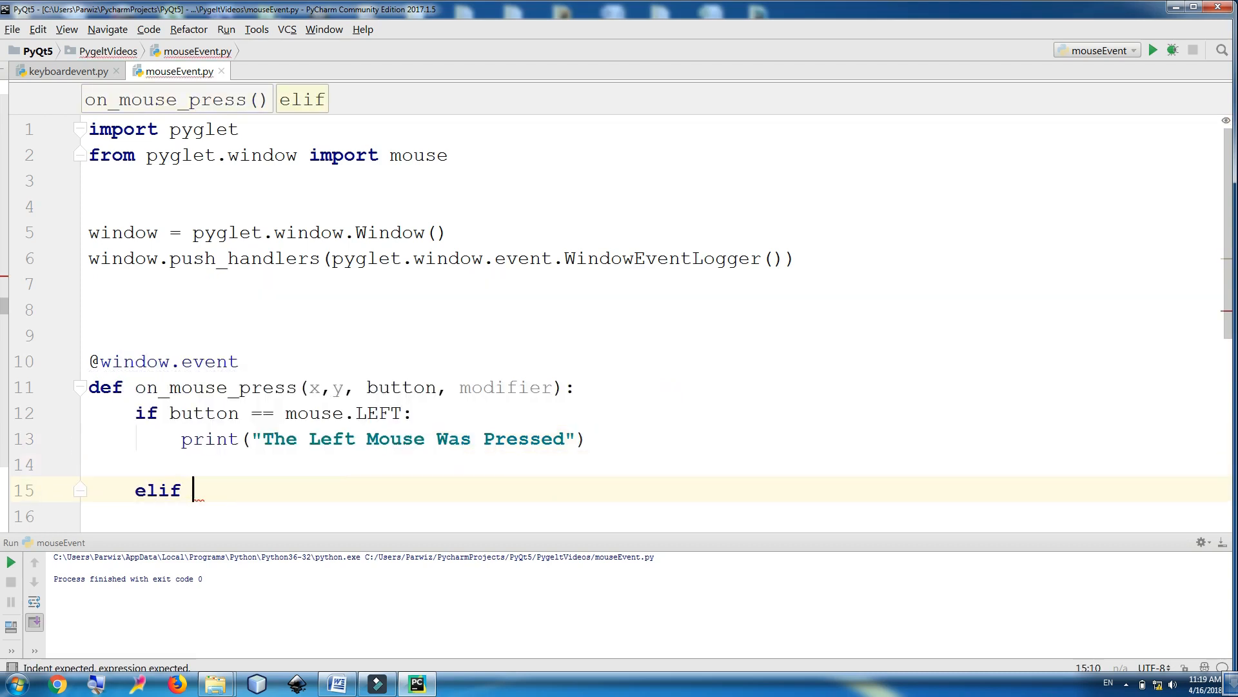
pyautogui.write('button ==')
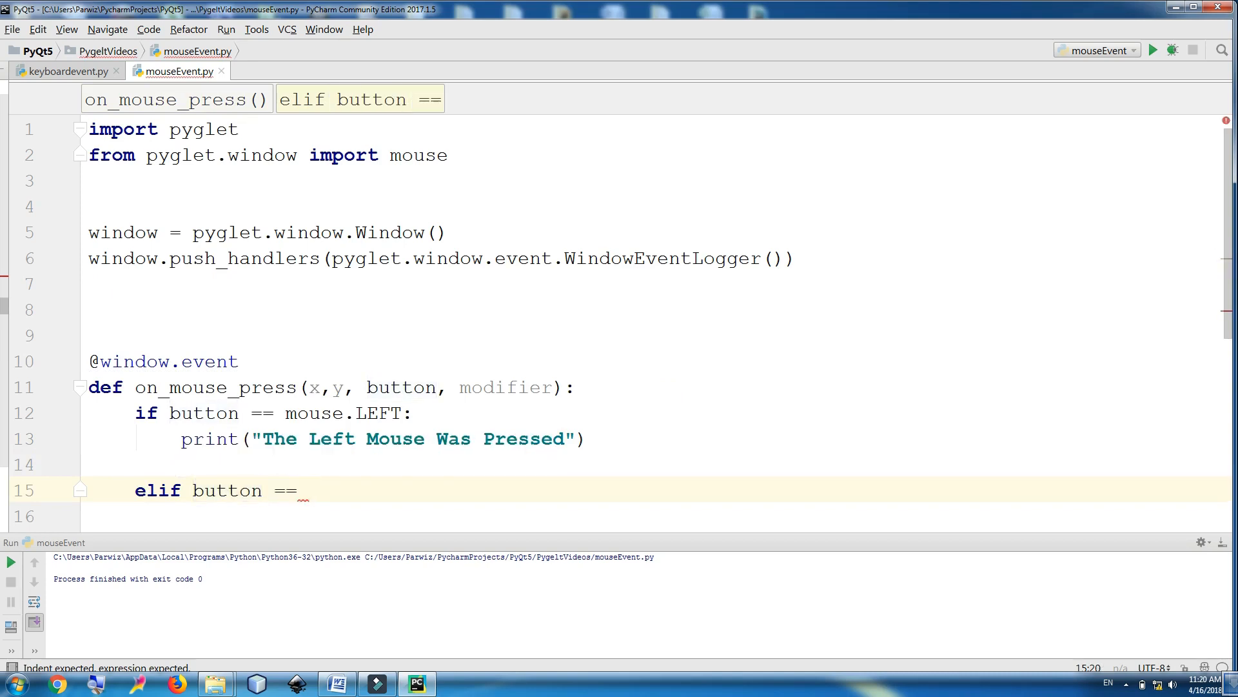
pyautogui.write('mouse.')
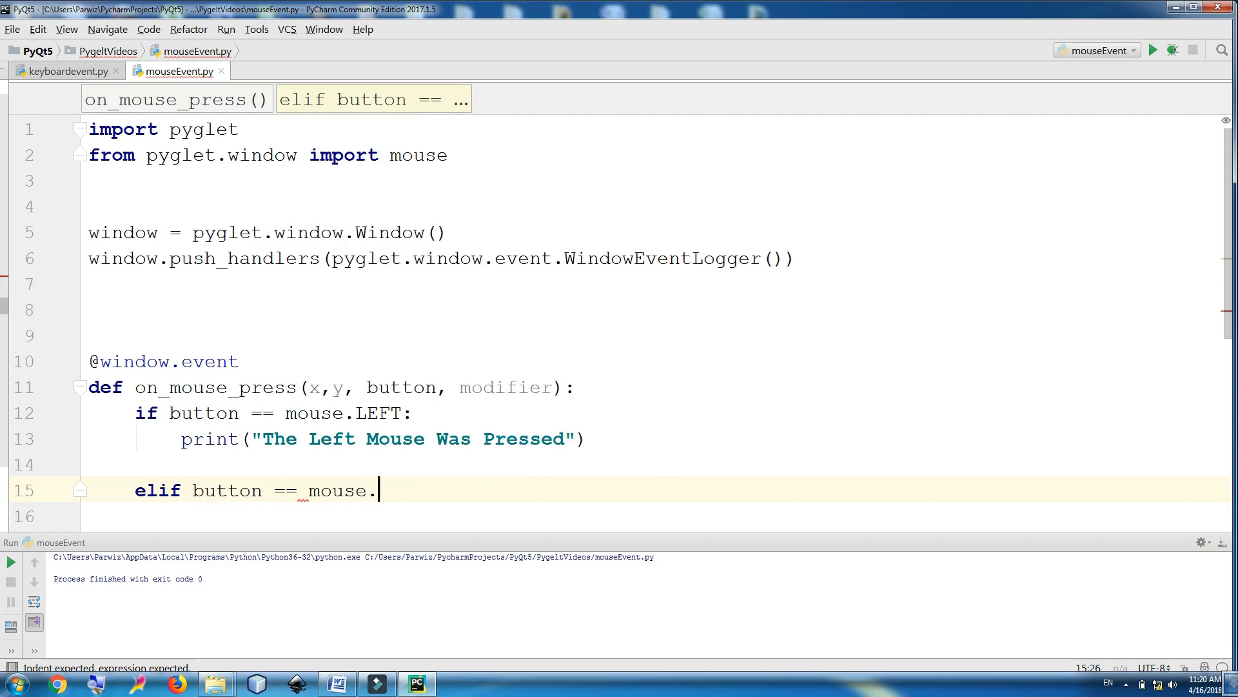
pyautogui.write('RIGHT:')
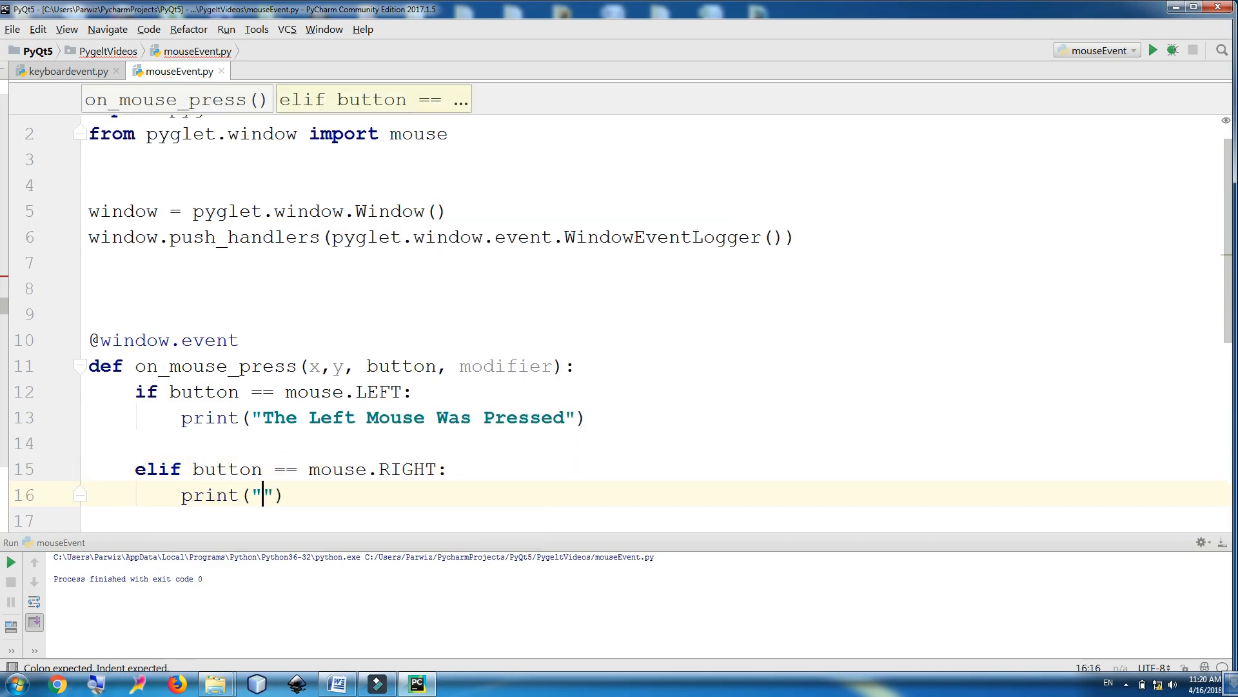
pyautogui.write('Right Mouse Was')
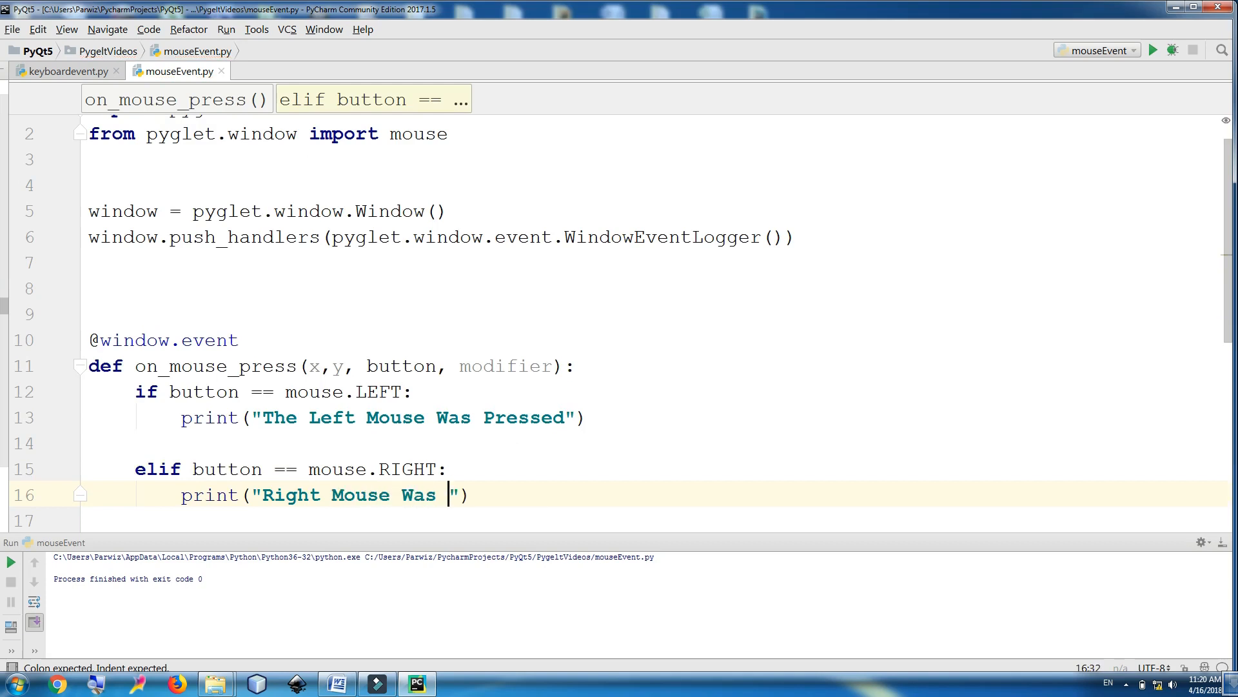
pyautogui.write('Pressed')
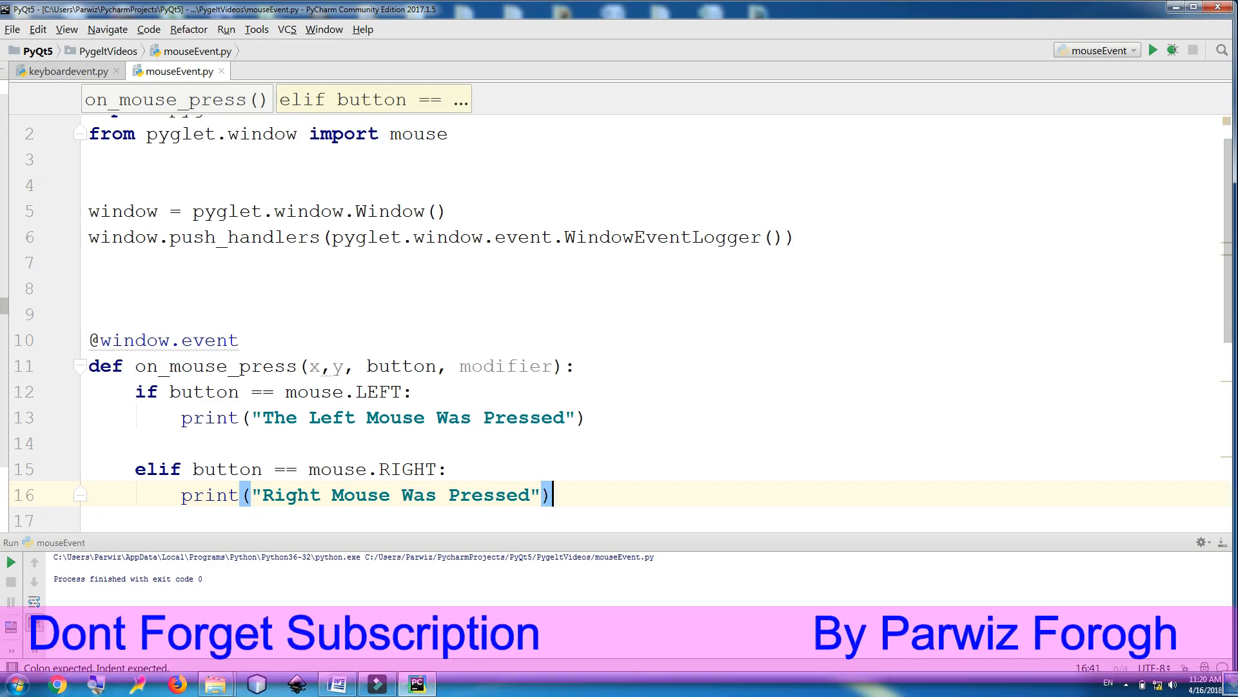
pyautogui.moveTo(1017, 168)
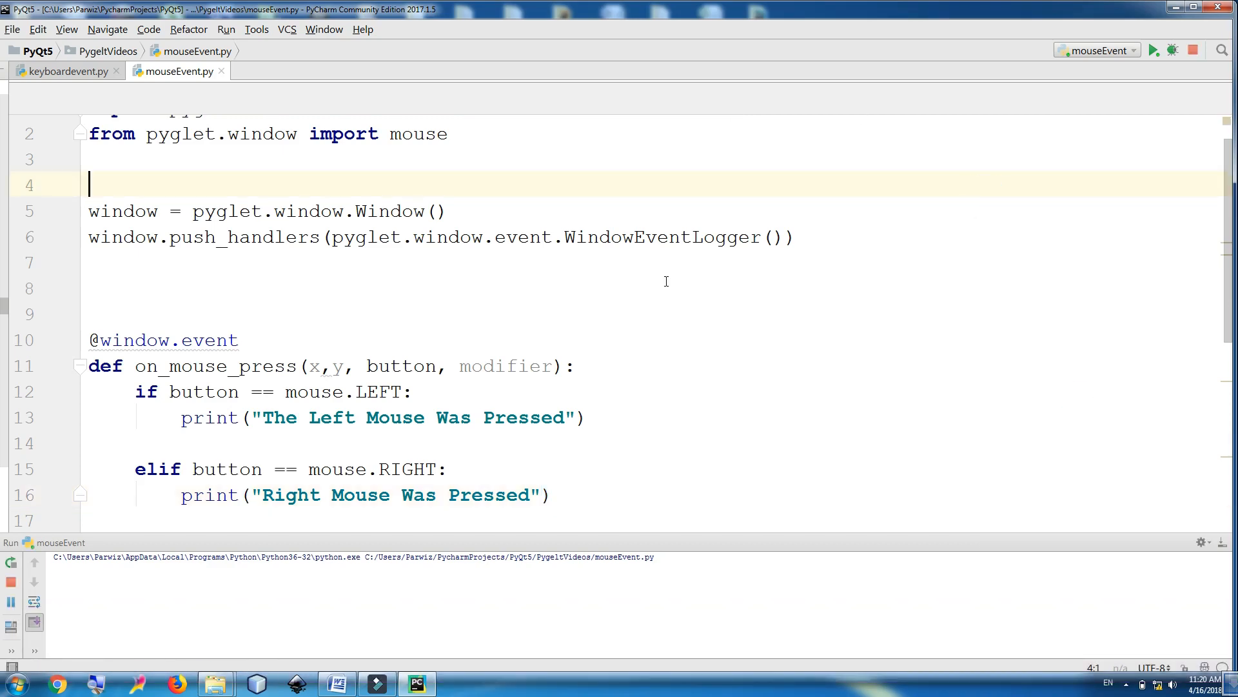
# Step: Click right and left buttons in the pyglet window so press and release events appear in the console
pyautogui.click(1154, 50)
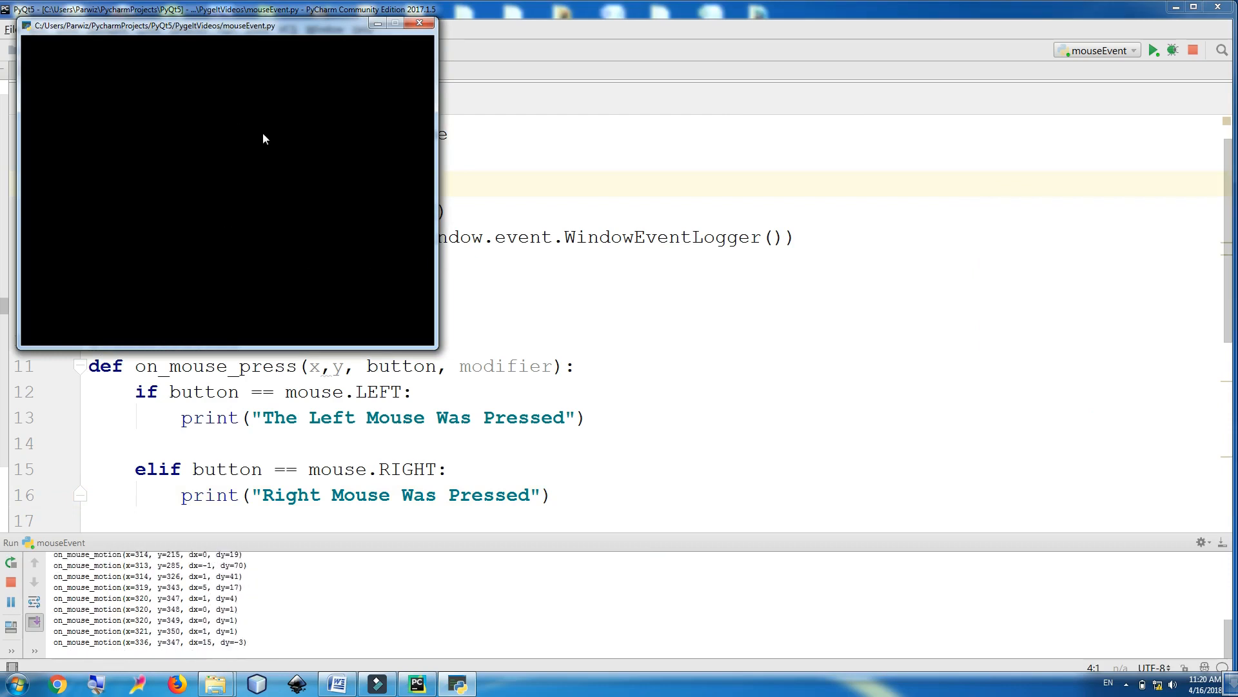
pyautogui.moveTo(192, 209)
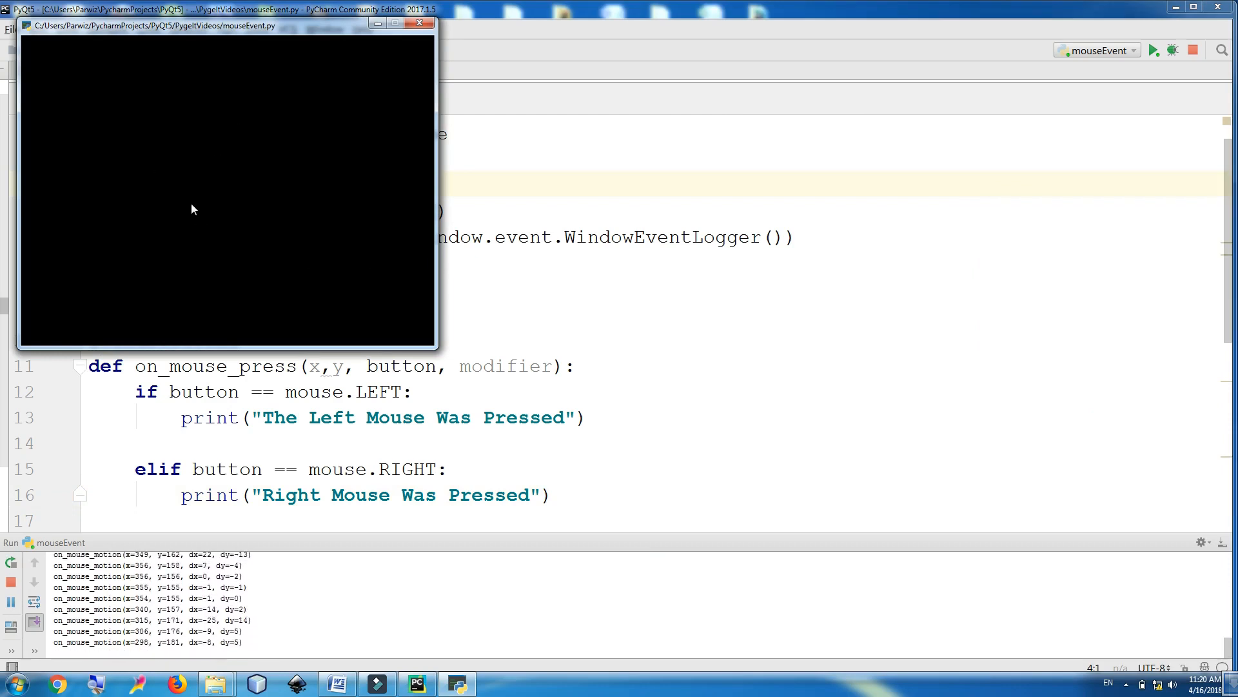
pyautogui.moveTo(182, 138)
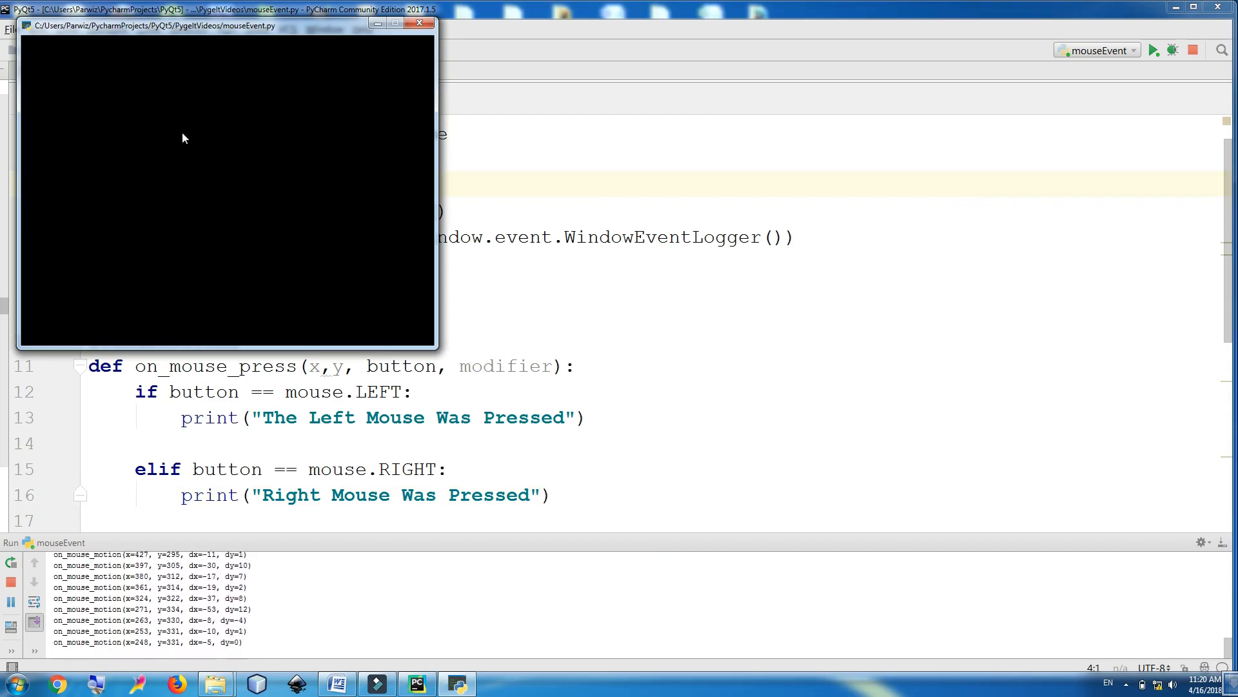
pyautogui.moveTo(199, 129)
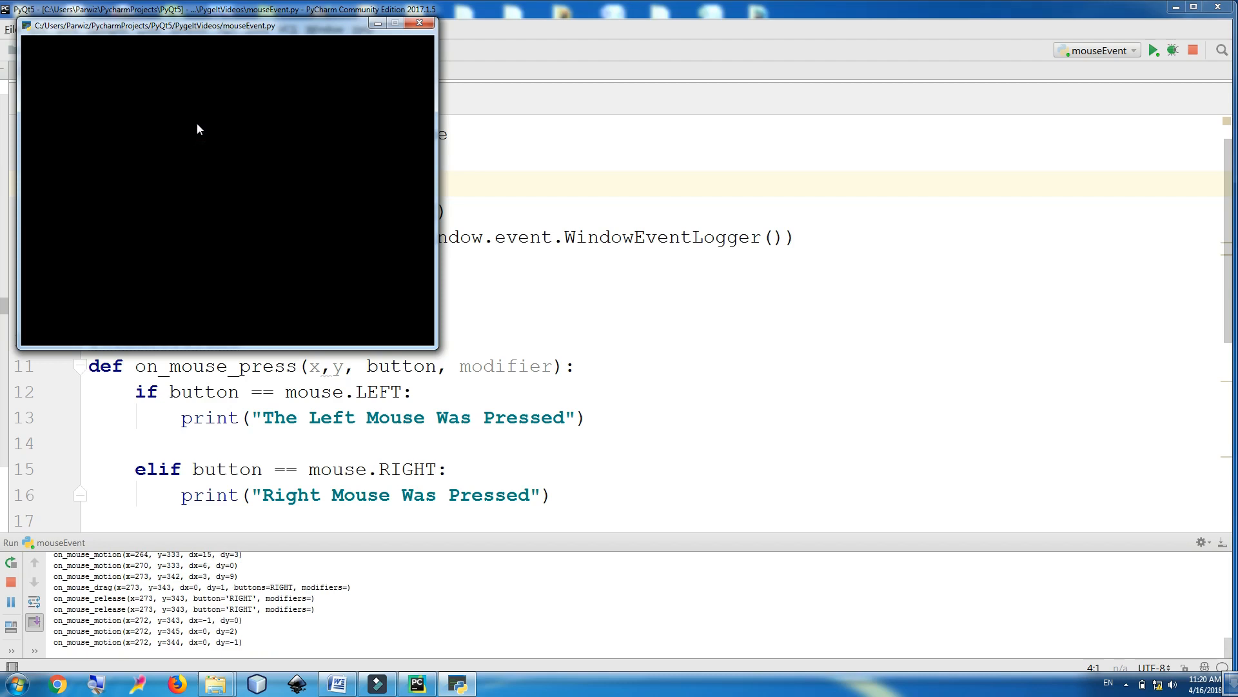
pyautogui.moveTo(213, 118)
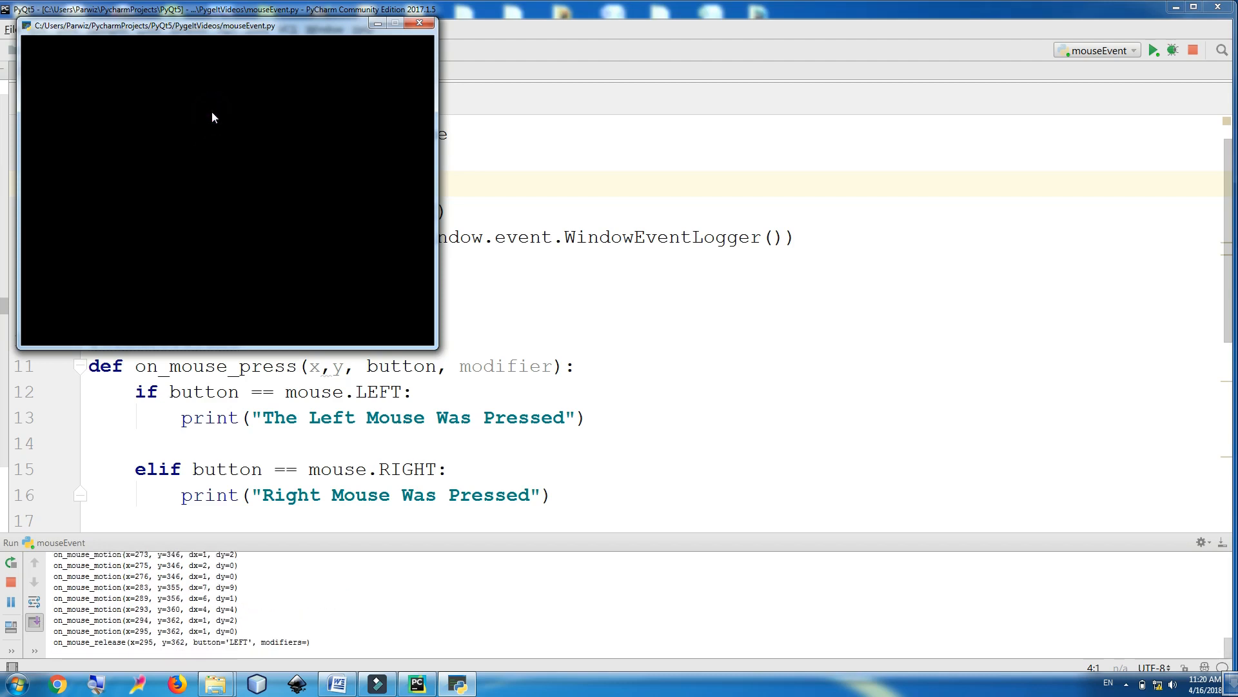
pyautogui.click(211, 111)
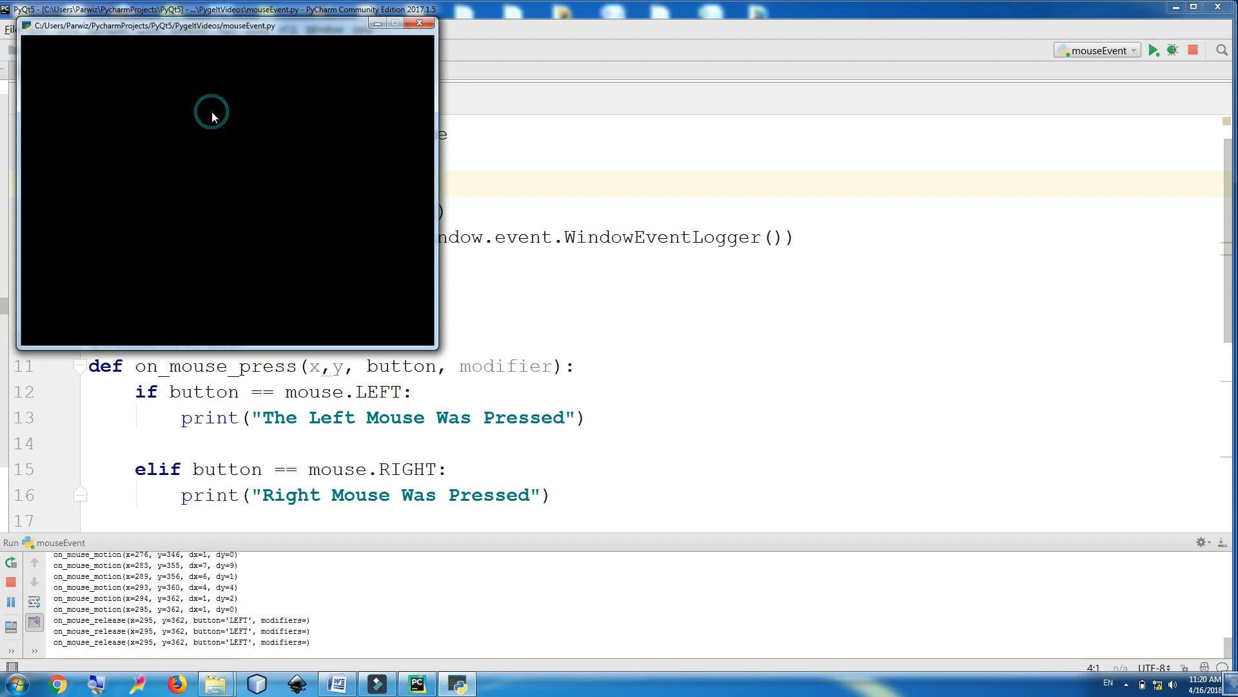